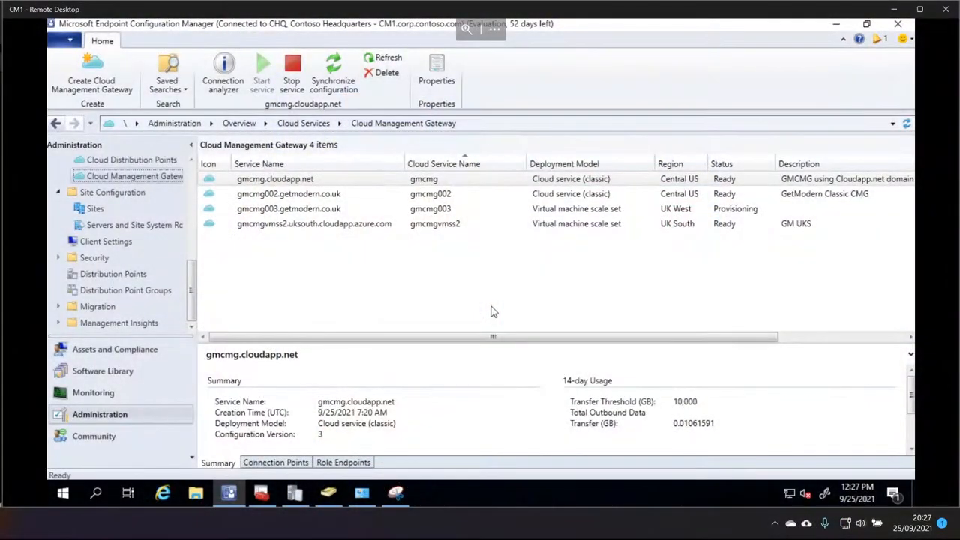
{"action": "mouse_move", "coordinate": [63, 493]}
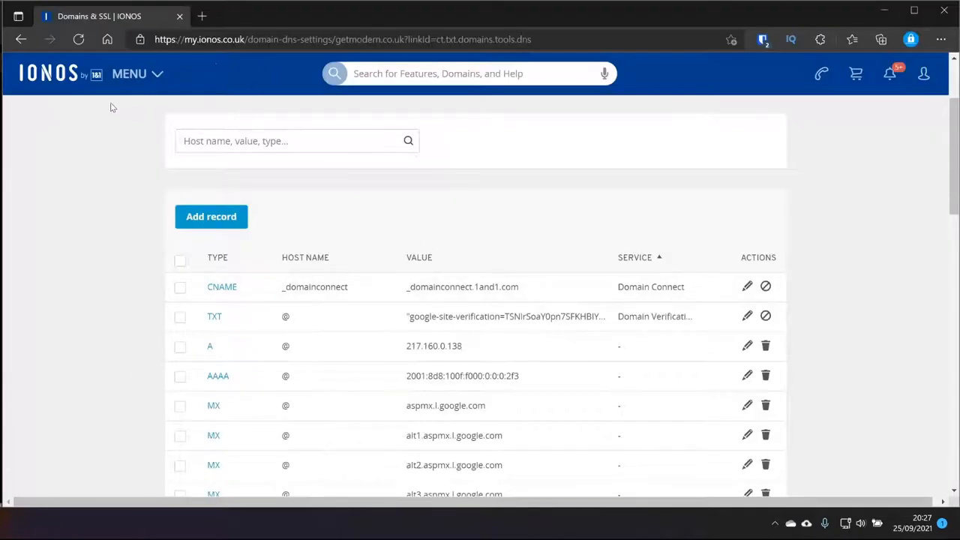
Start a new CNAME record in the getmodern.co.uk DNS records list
{"action": "scroll", "scroll_direction": "down", "scroll_amount": 3}
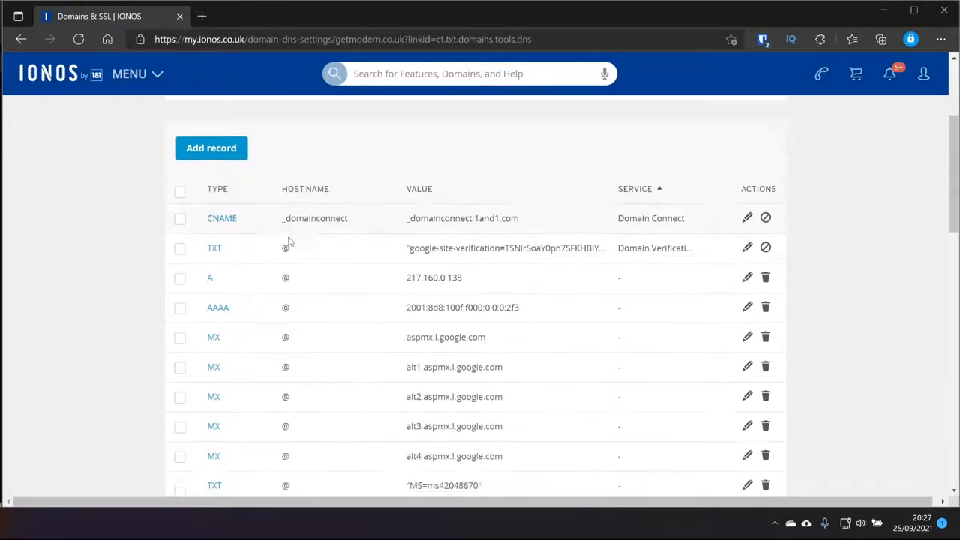
{"action": "left_click", "coordinate": [211, 149]}
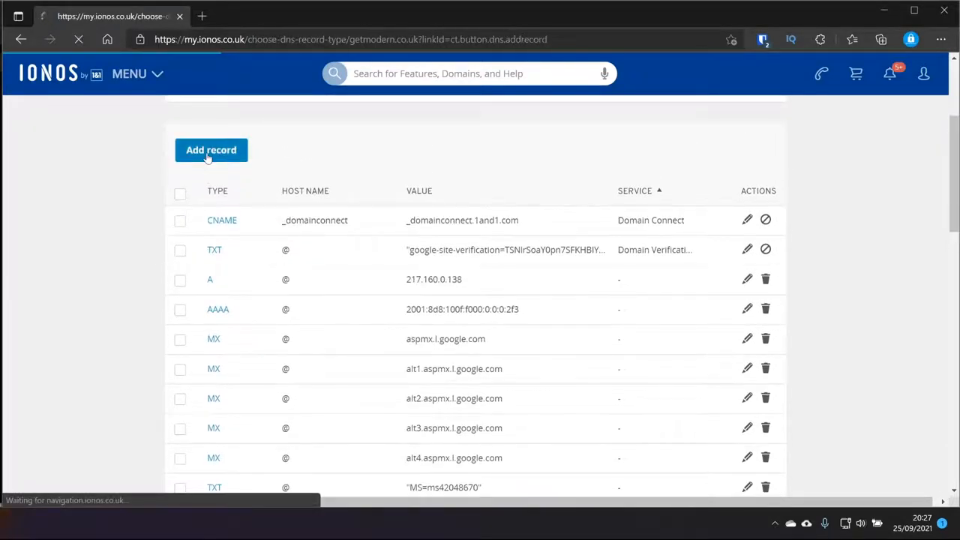
{"action": "left_click", "coordinate": [211, 149]}
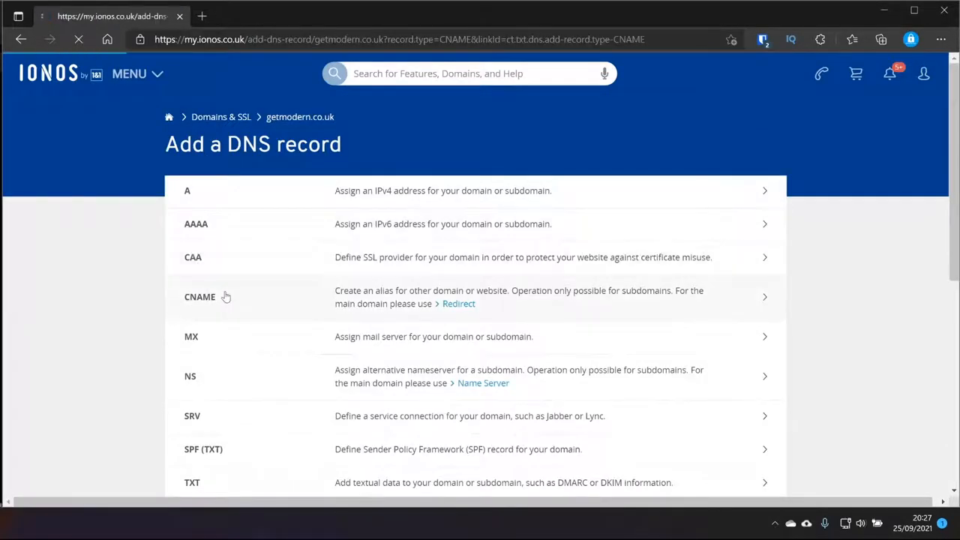
{"action": "left_click", "coordinate": [199, 296]}
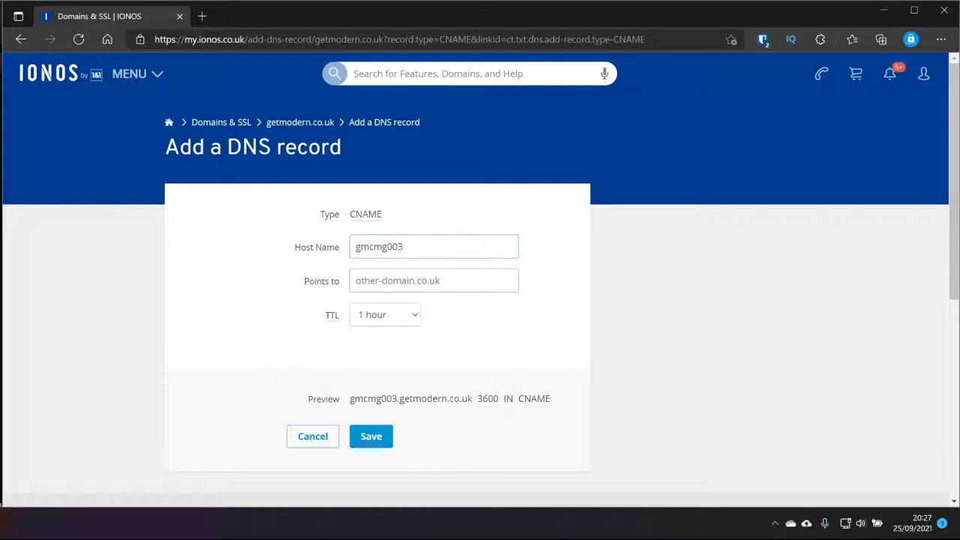
Enter host name gmcmg003 pointing to gmcmg003.ukwest.cloudapp.azure.com
{"action": "type", "text": "gmcmg003"}
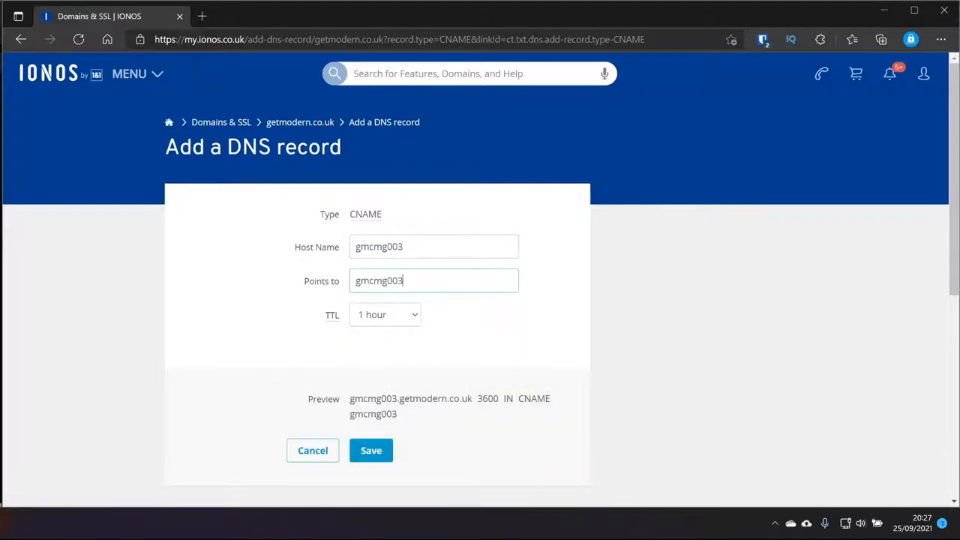
{"action": "type", "text": "."}
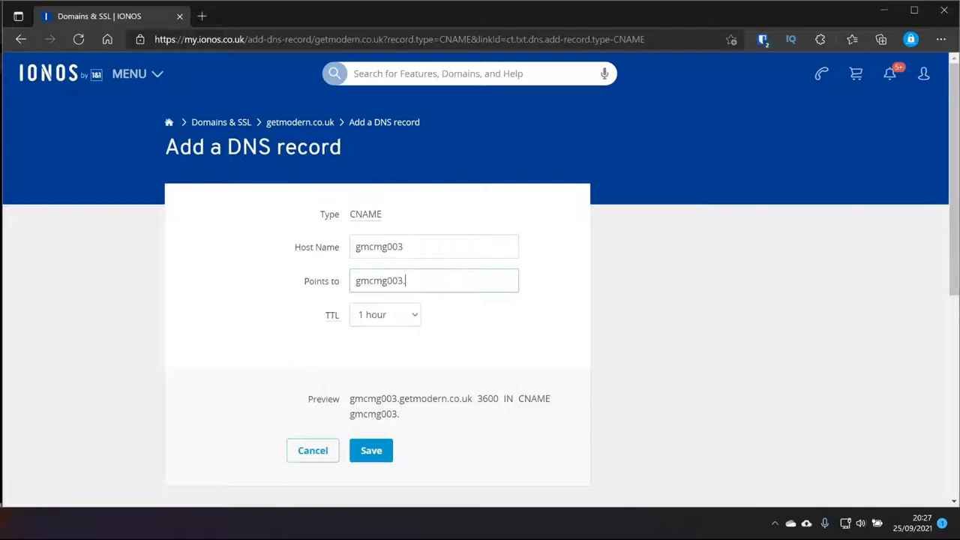
{"action": "type", "text": "ukwest.cloudapp.a"}
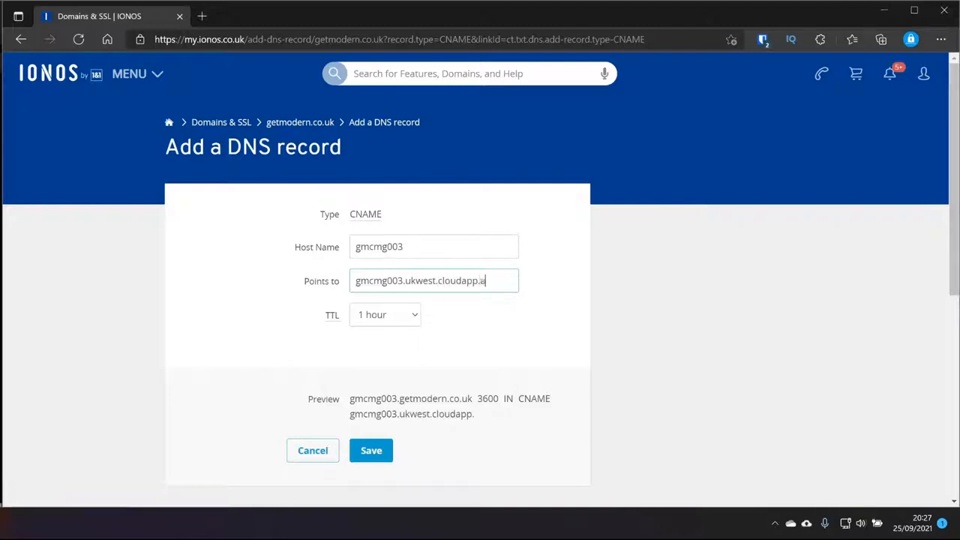
{"action": "type", "text": "zure.com"}
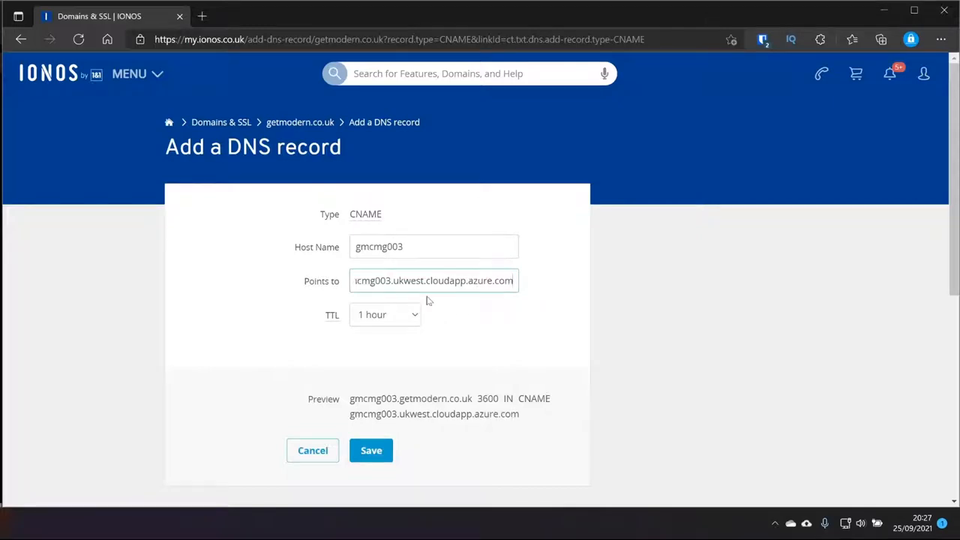
Set the record's TTL to 5 minutes and save the CNAME record
{"action": "left_click", "coordinate": [384, 315]}
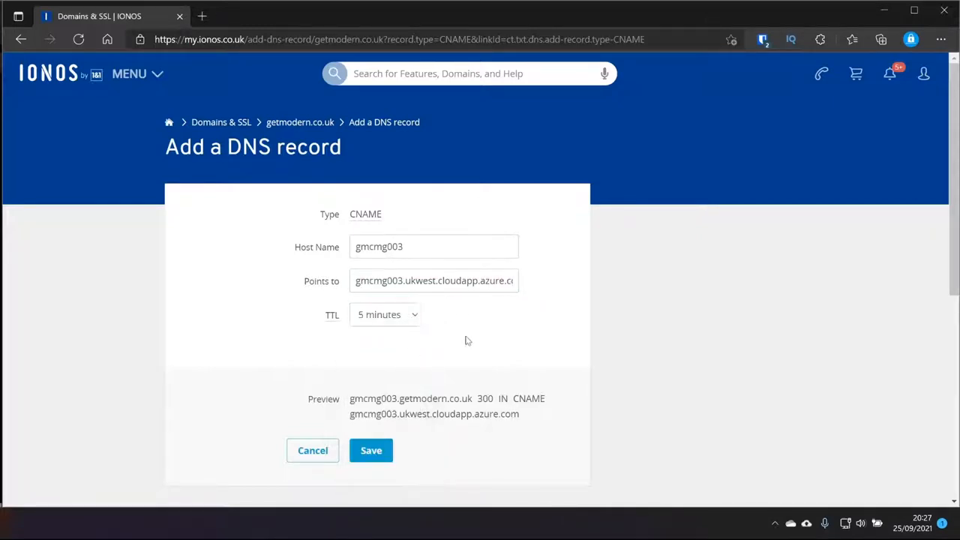
{"action": "left_click", "coordinate": [384, 314]}
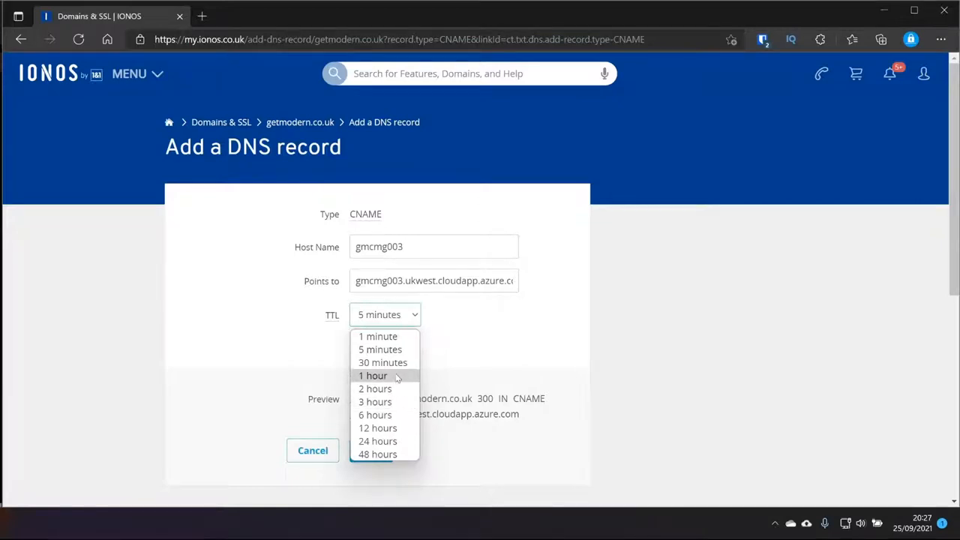
{"action": "left_click", "coordinate": [382, 362]}
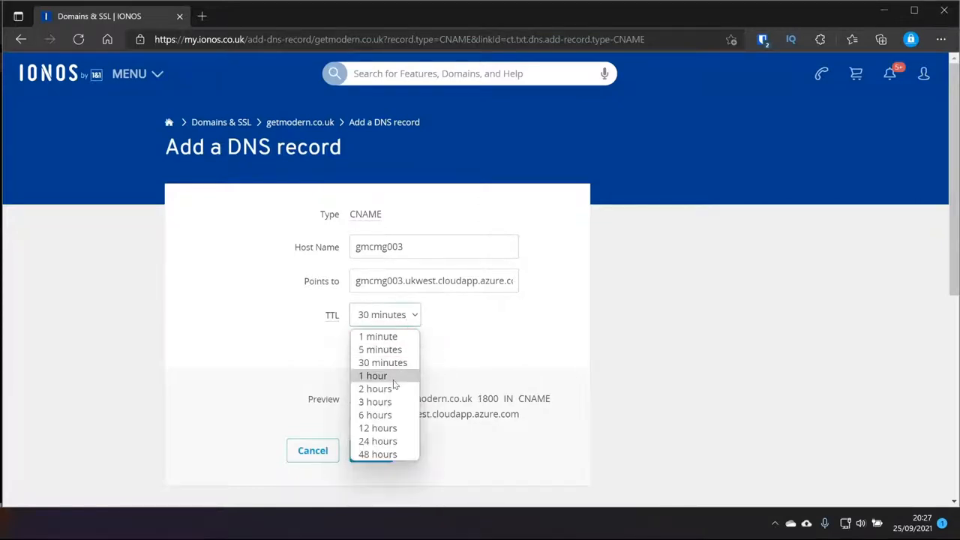
{"action": "left_click", "coordinate": [381, 350]}
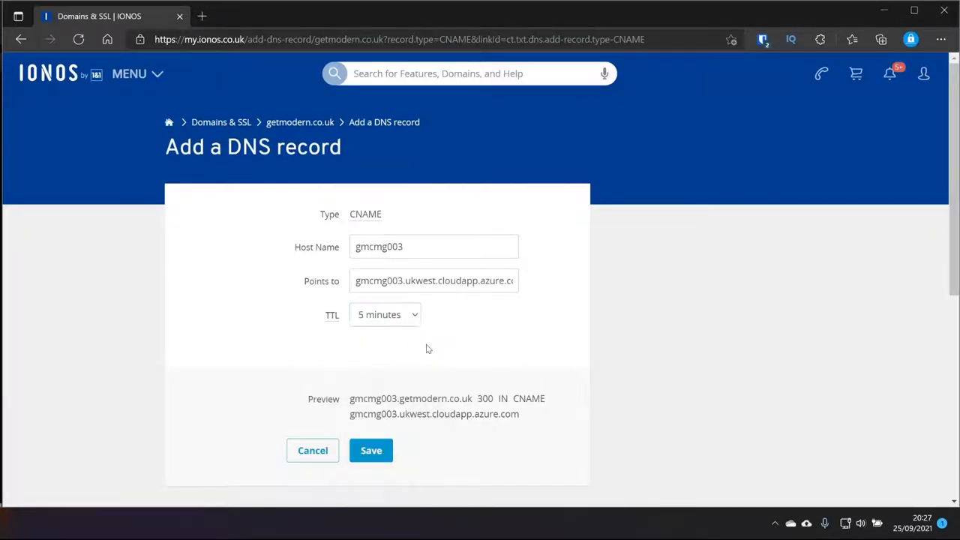
{"action": "mouse_move", "coordinate": [371, 449]}
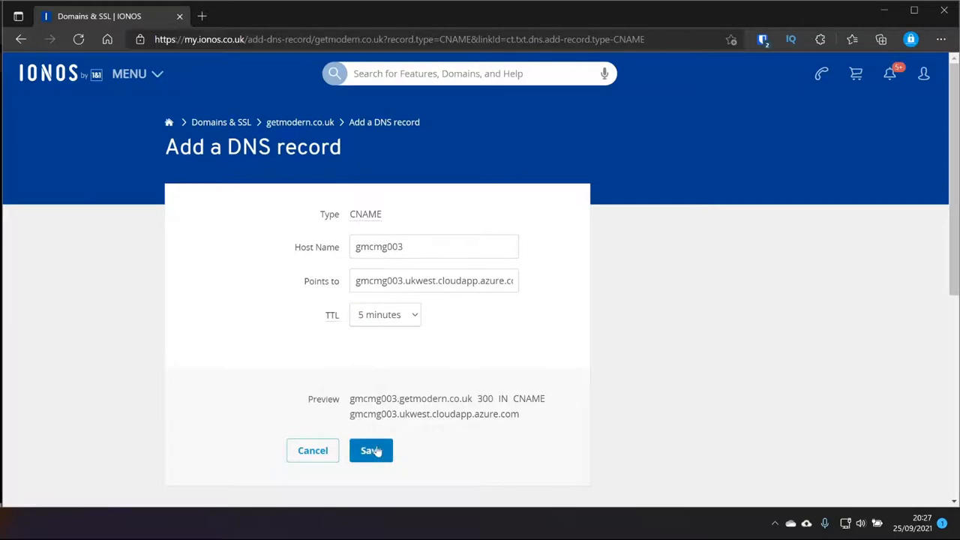
{"action": "left_click", "coordinate": [370, 449]}
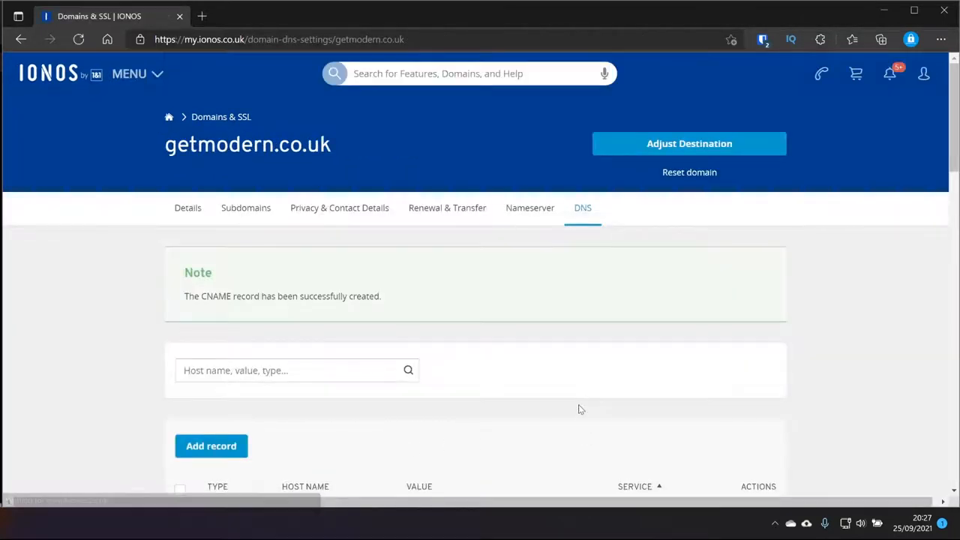
{"action": "mouse_move", "coordinate": [507, 304]}
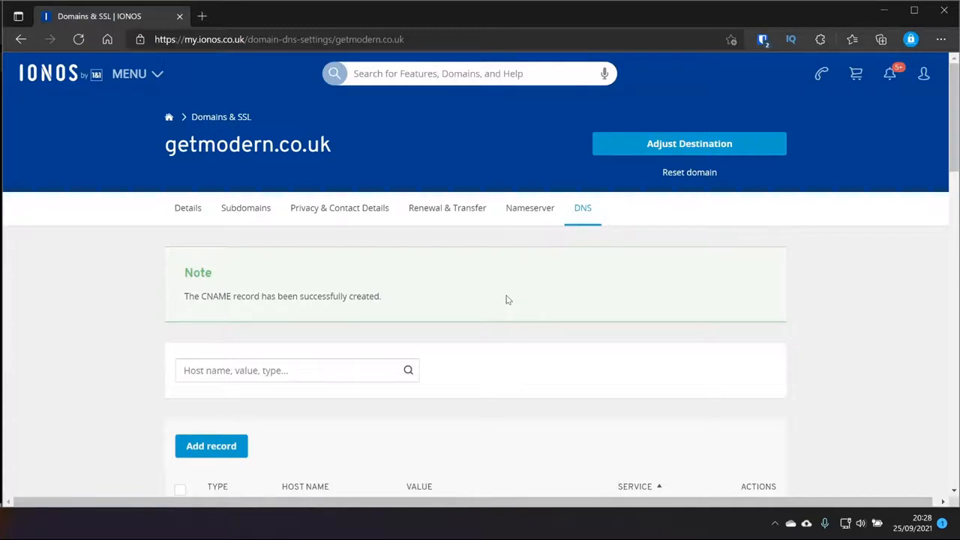
{"action": "mouse_move", "coordinate": [255, 352]}
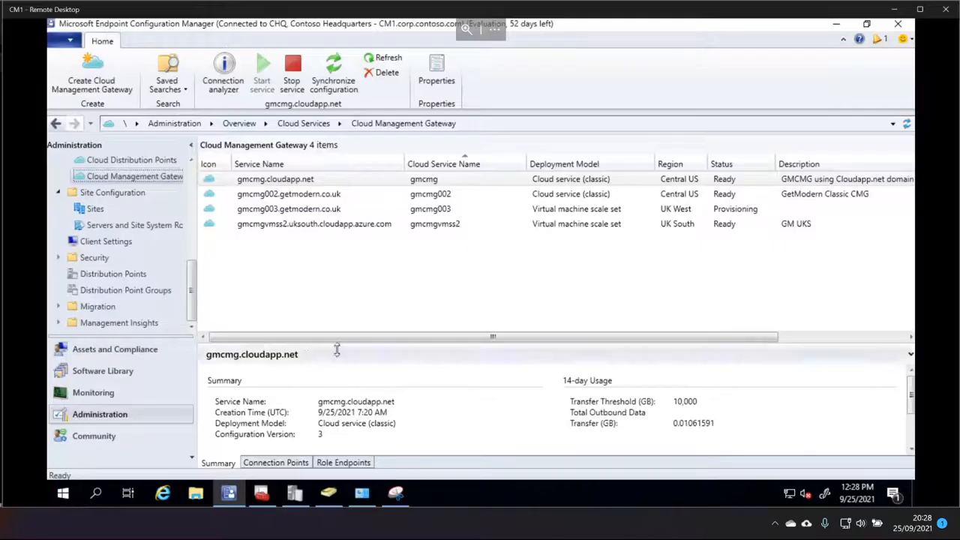
Refresh the gateway list and select the Ready gmcmg003.getmodern.co.uk gateway
{"action": "left_click", "coordinate": [288, 209]}
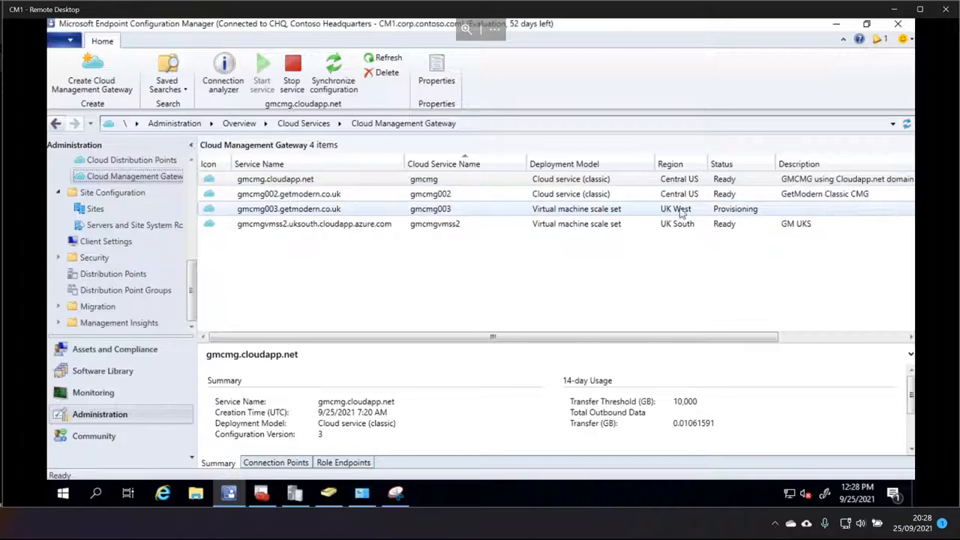
{"action": "mouse_move", "coordinate": [764, 218]}
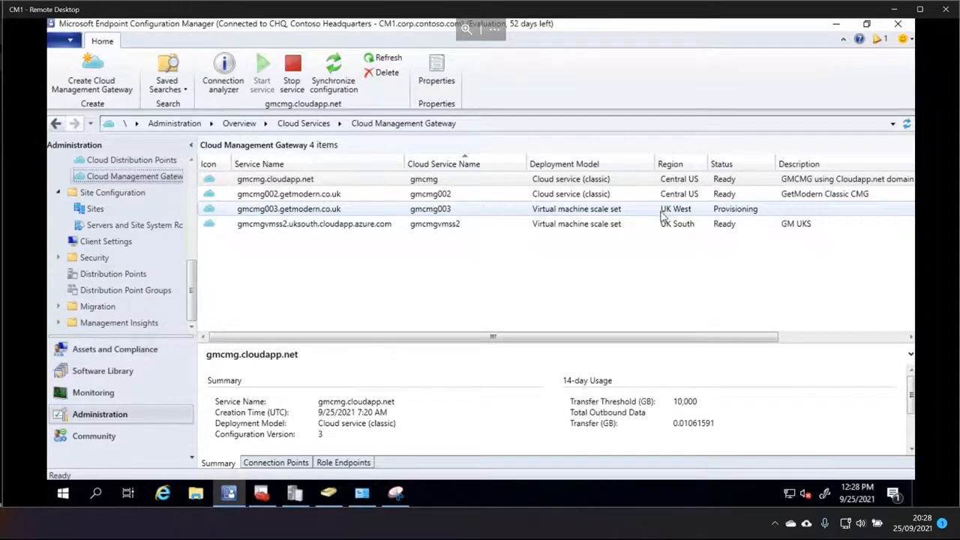
{"action": "left_click", "coordinate": [289, 209]}
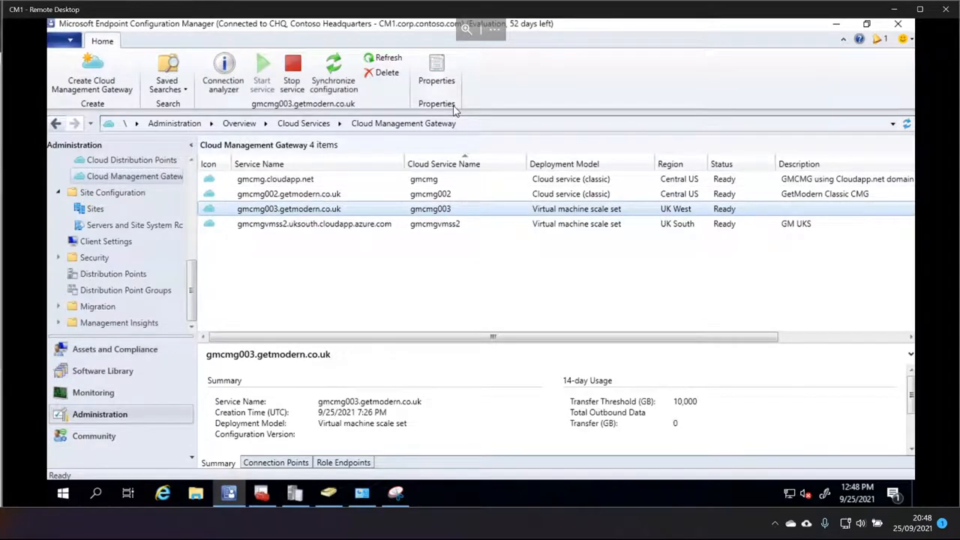
{"action": "mouse_move", "coordinate": [555, 55]}
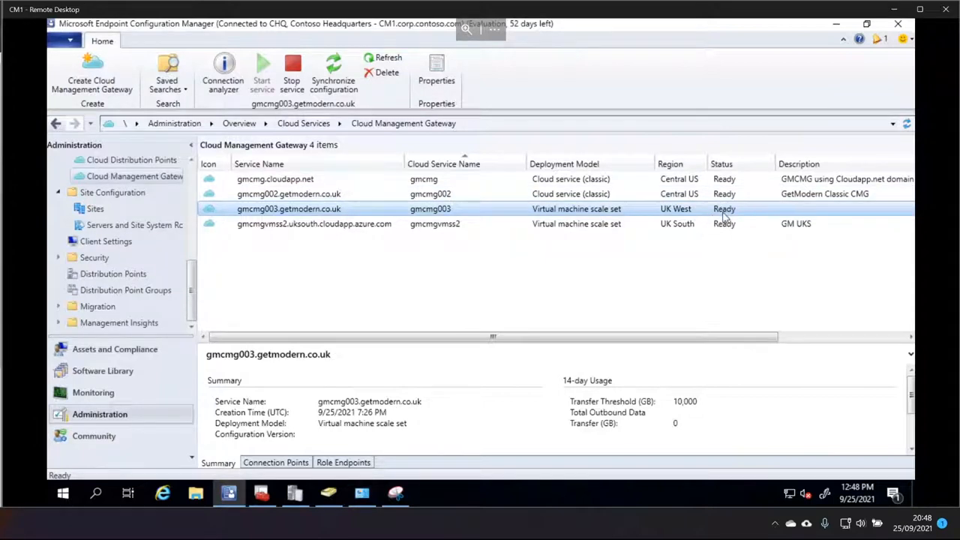
{"action": "mouse_move", "coordinate": [740, 217]}
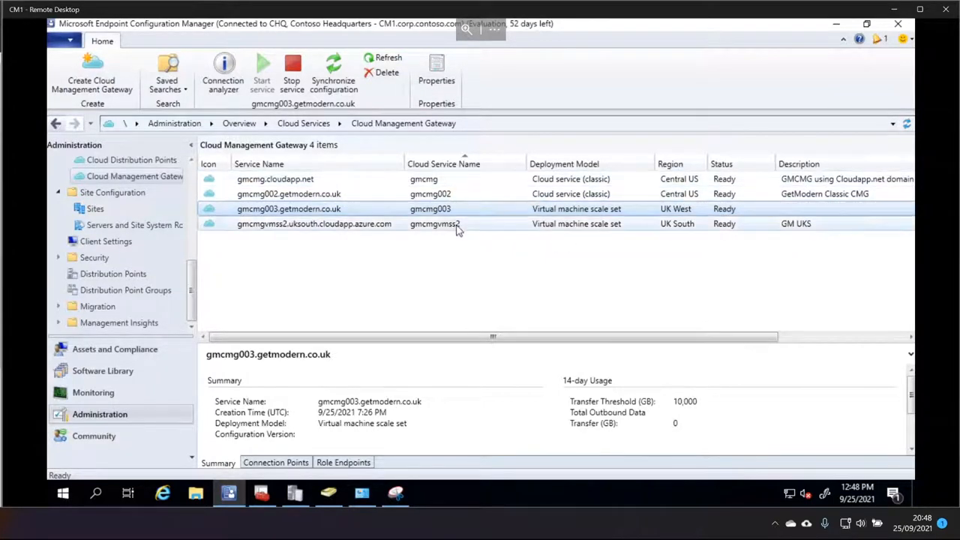
{"action": "left_click", "coordinate": [288, 208]}
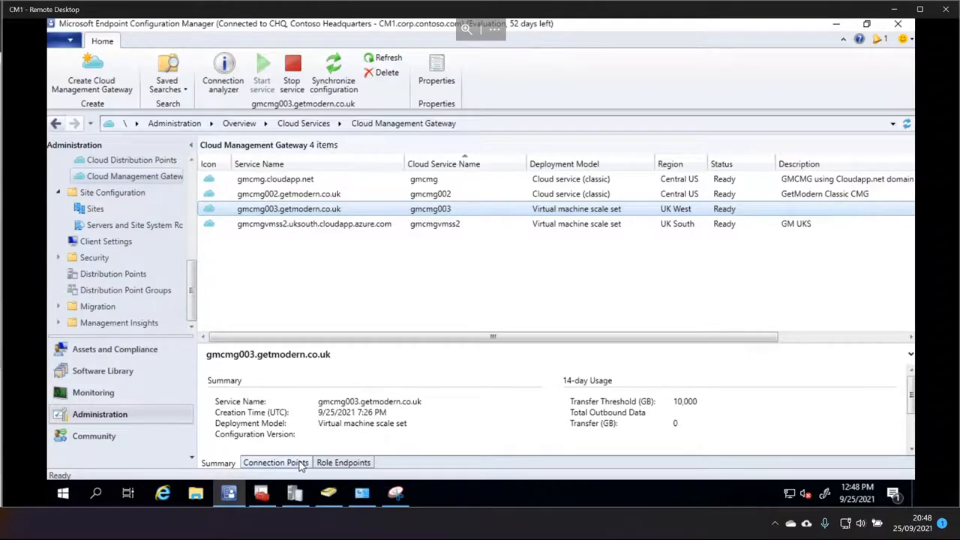
{"action": "left_click", "coordinate": [275, 462]}
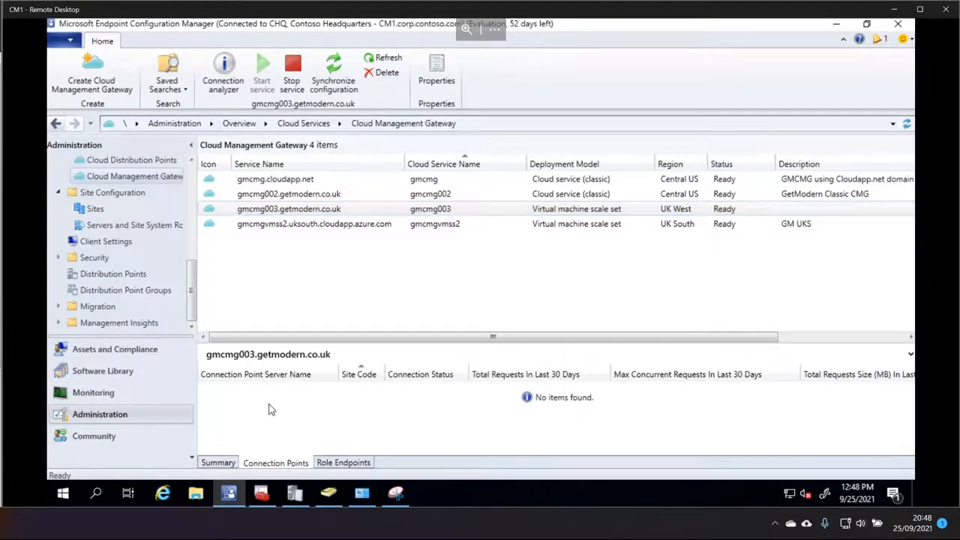
{"action": "mouse_move", "coordinate": [441, 406]}
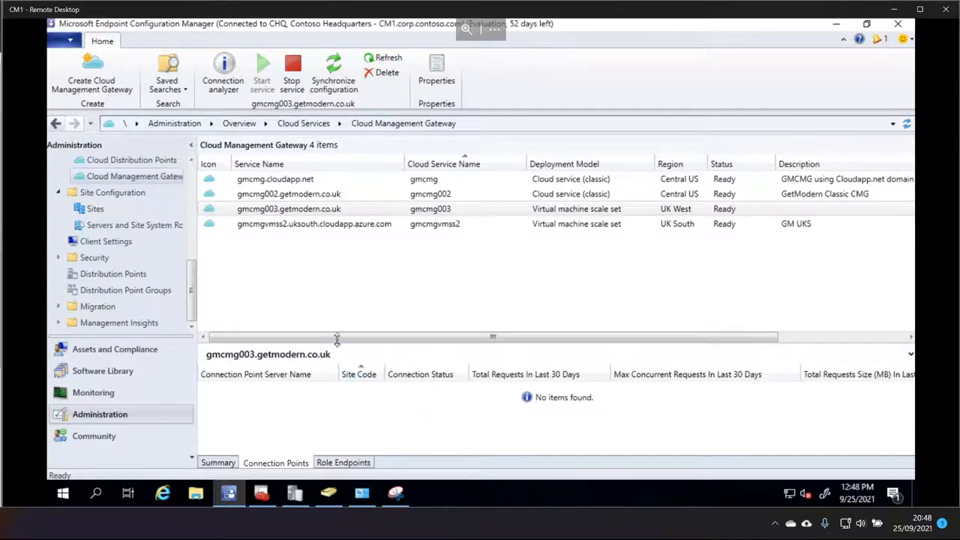
{"action": "mouse_move", "coordinate": [306, 325]}
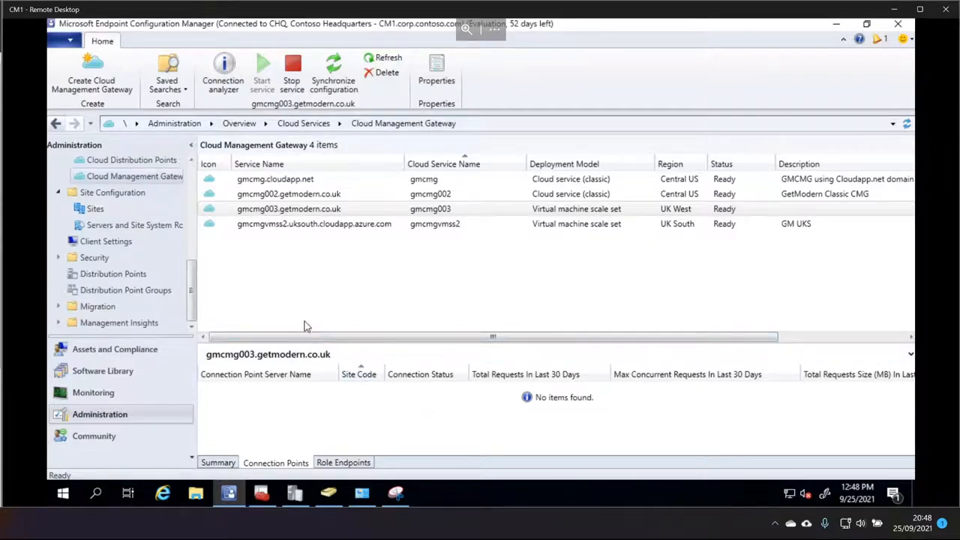
{"action": "mouse_move", "coordinate": [254, 267]}
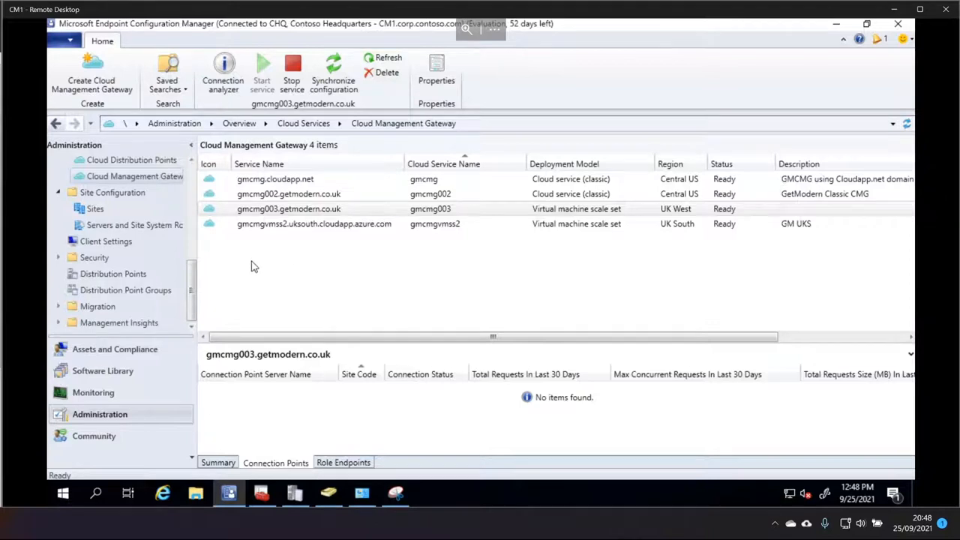
{"action": "mouse_move", "coordinate": [254, 270]}
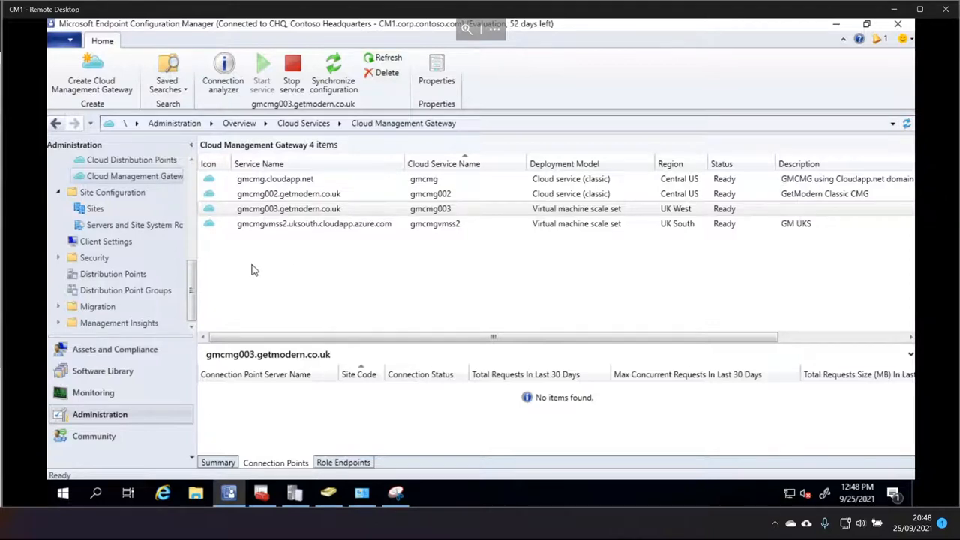
{"action": "left_click", "coordinate": [289, 208]}
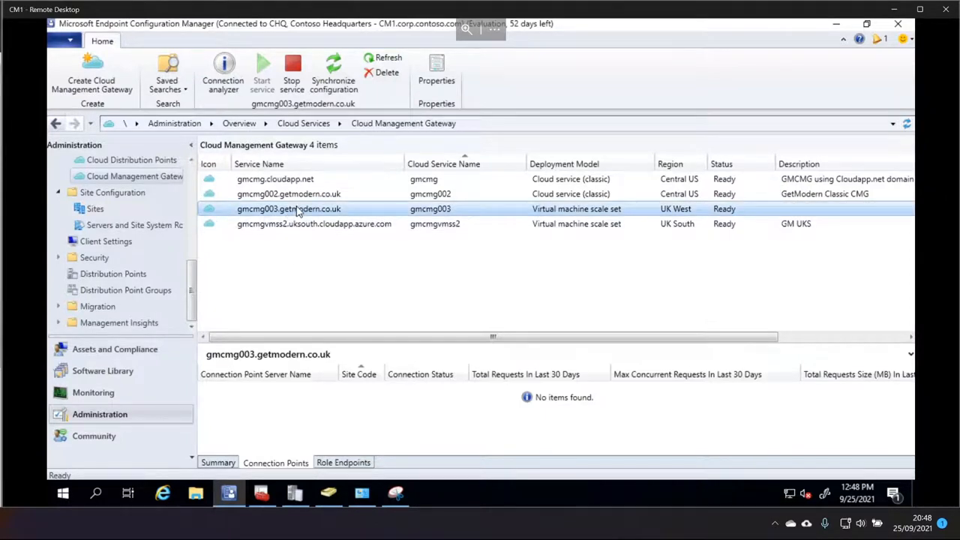
Select CM1.corp.contoso.com's cloud management gateway connection point role in Servers and Site System Roles
{"action": "left_click", "coordinate": [134, 225]}
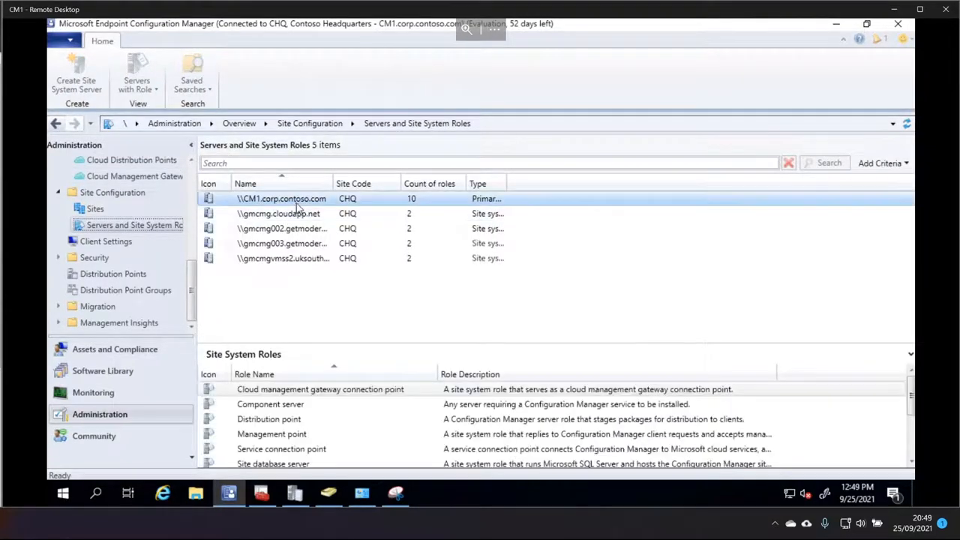
{"action": "left_click", "coordinate": [281, 198]}
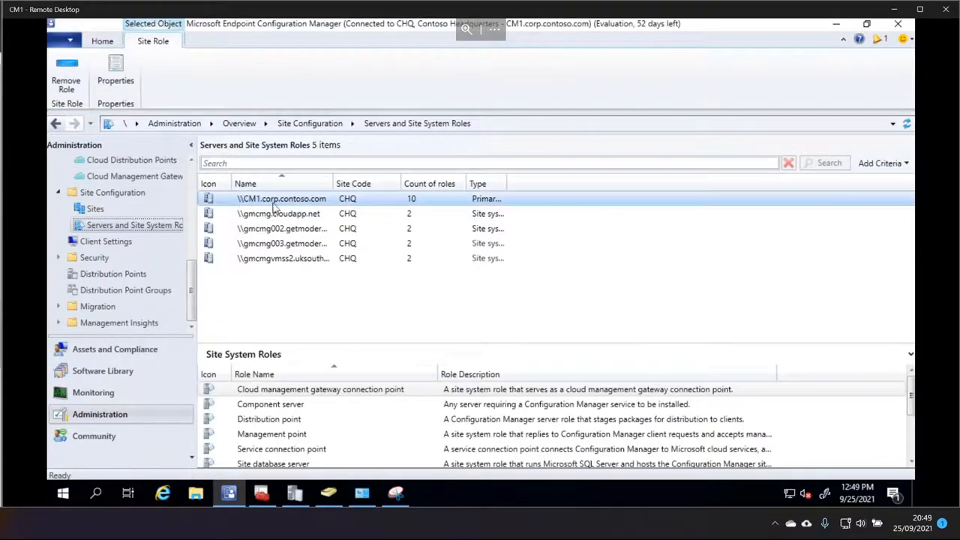
{"action": "left_click", "coordinate": [282, 257]}
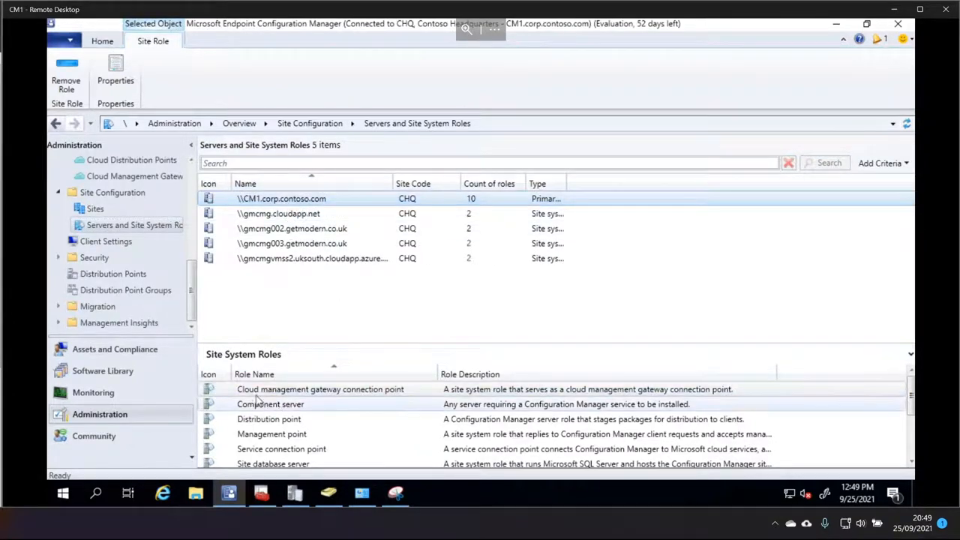
{"action": "left_click", "coordinate": [320, 388]}
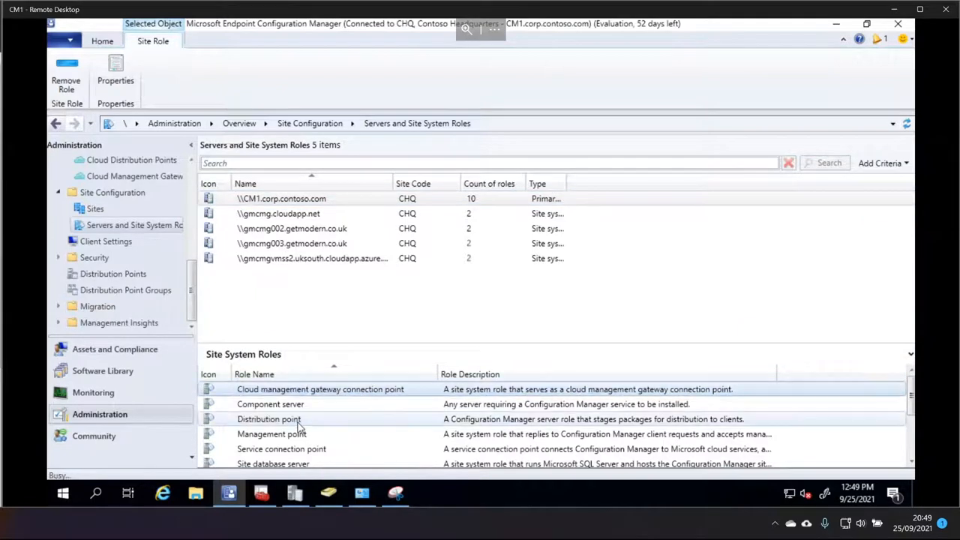
Set the connection point's gateway name to GMCMG003.GETMODERN.CO.UK and confirm with OK
{"action": "double_click", "coordinate": [320, 388]}
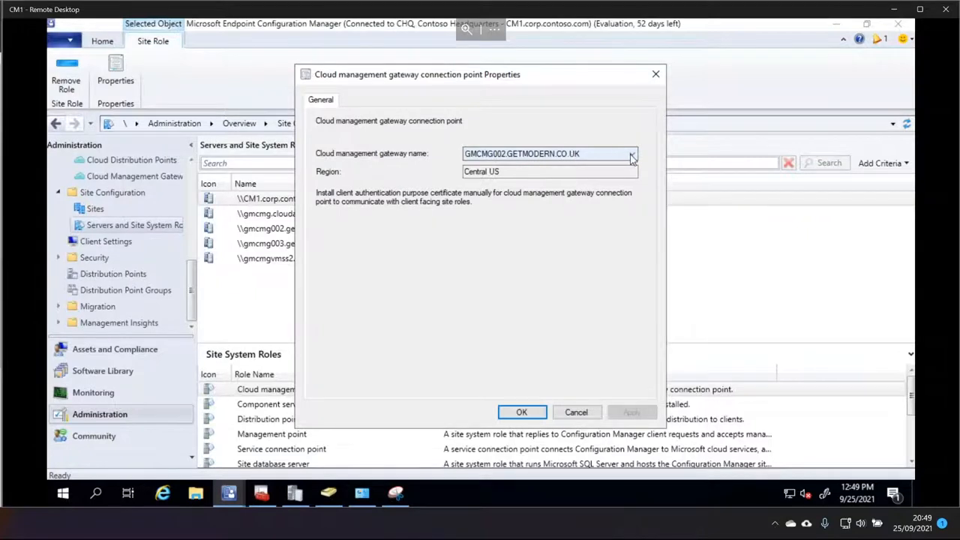
{"action": "left_click", "coordinate": [632, 154]}
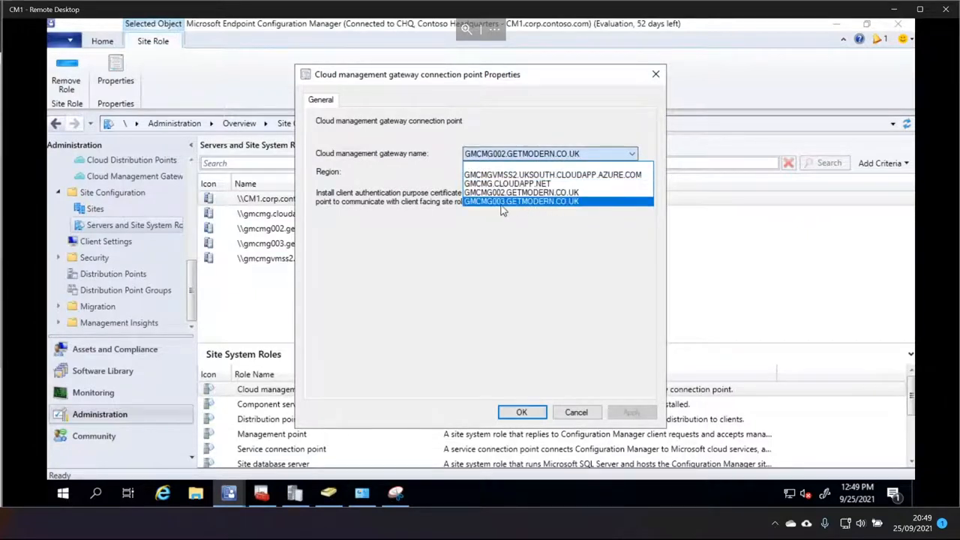
{"action": "left_click", "coordinate": [521, 201]}
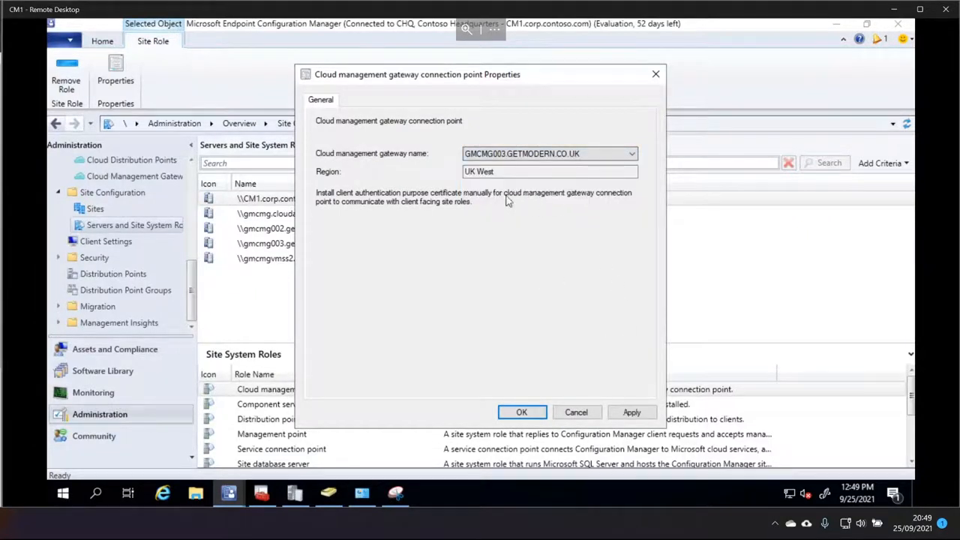
{"action": "left_click", "coordinate": [549, 171]}
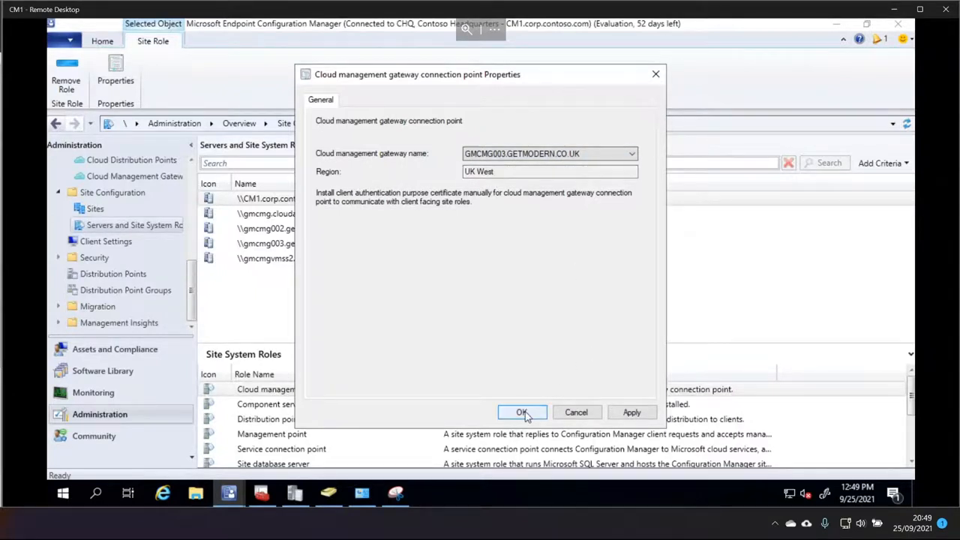
{"action": "left_click", "coordinate": [522, 413]}
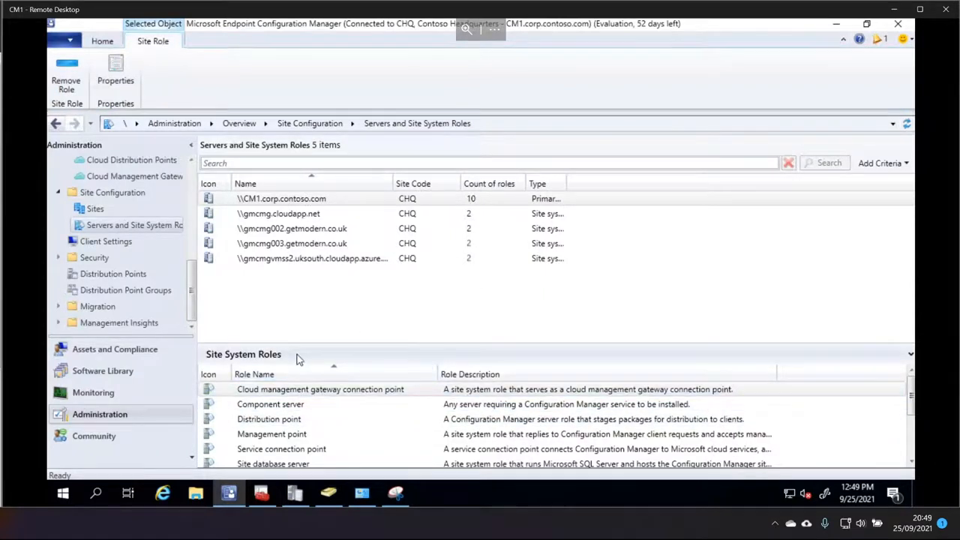
{"action": "mouse_move", "coordinate": [178, 381]}
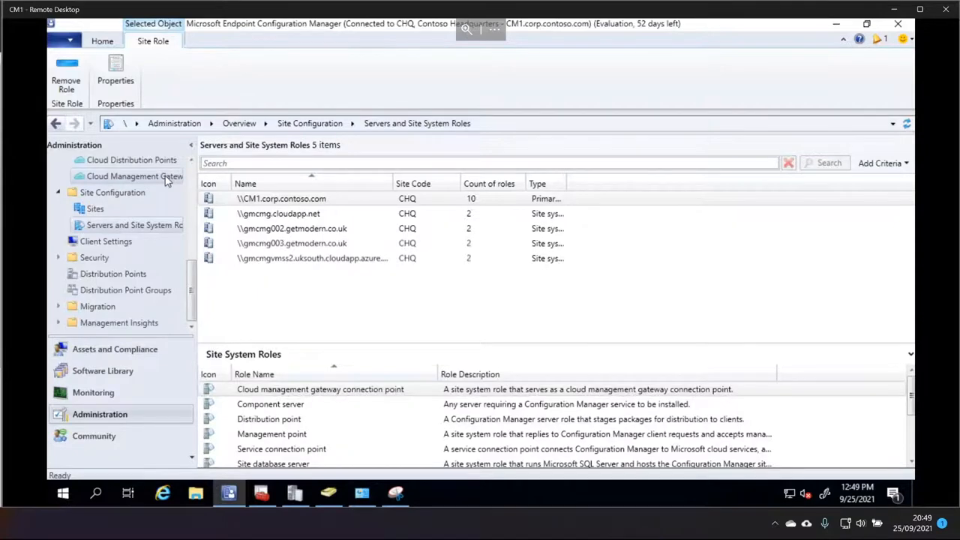
Confirm CM1.corp.contoso.com is Connected on gmcmg003's Connection Points, then launch Connection analyzer
{"action": "left_click", "coordinate": [135, 176]}
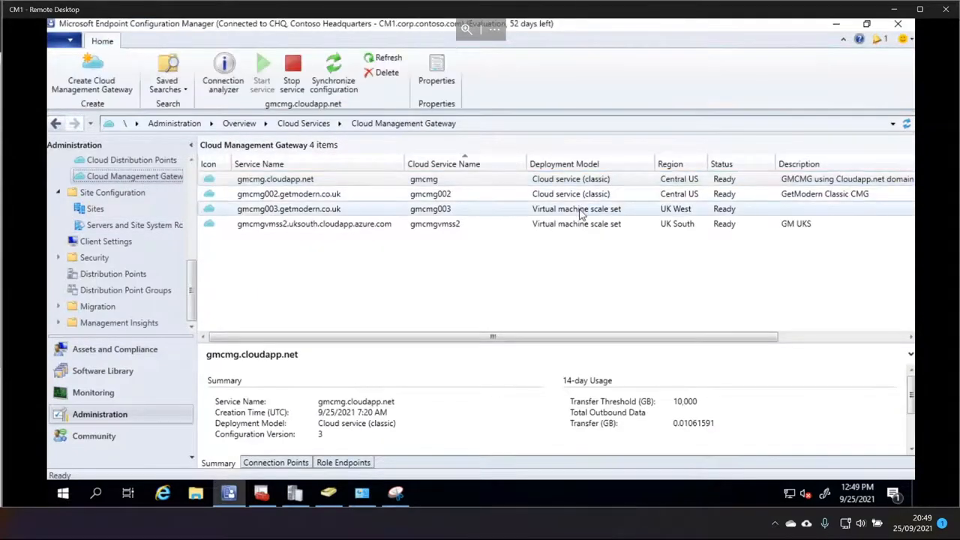
{"action": "left_click", "coordinate": [288, 209]}
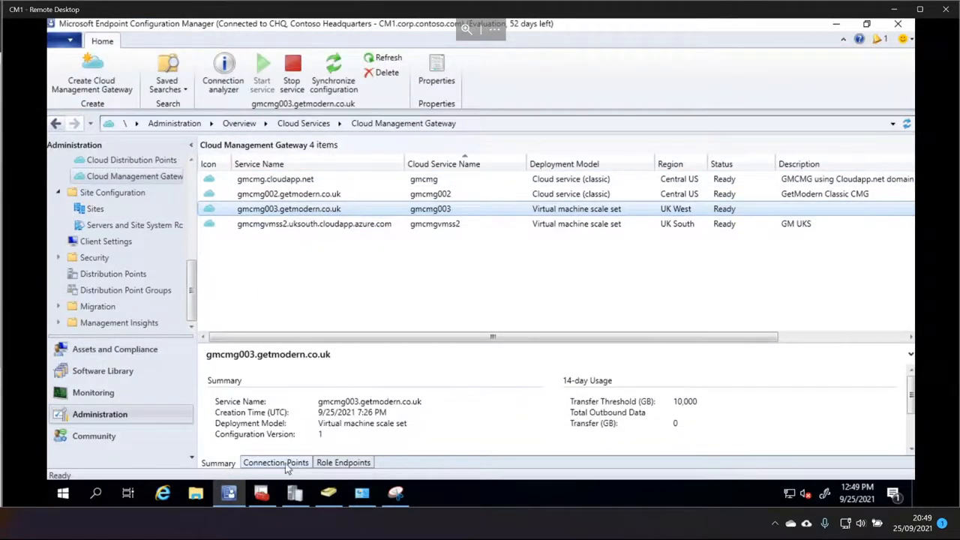
{"action": "left_click", "coordinate": [276, 462]}
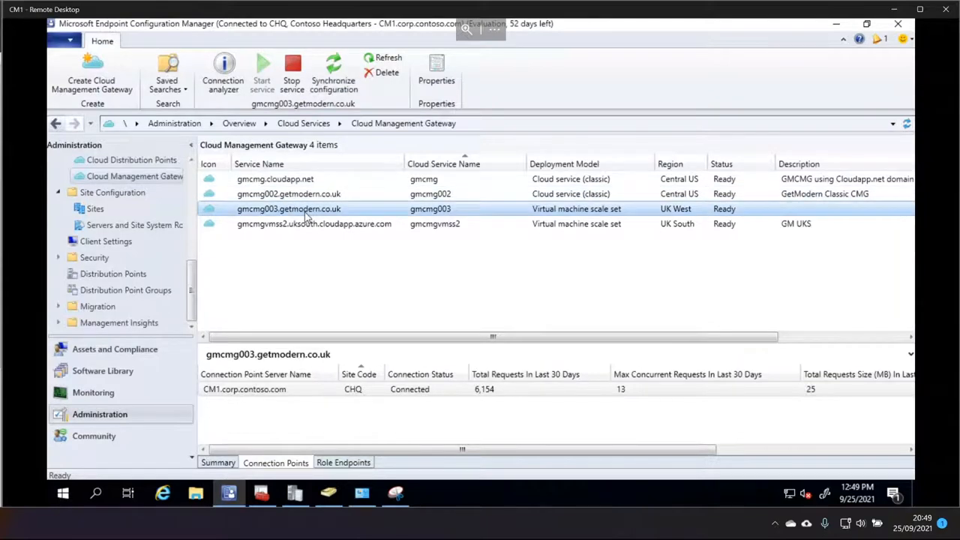
{"action": "left_click", "coordinate": [314, 224]}
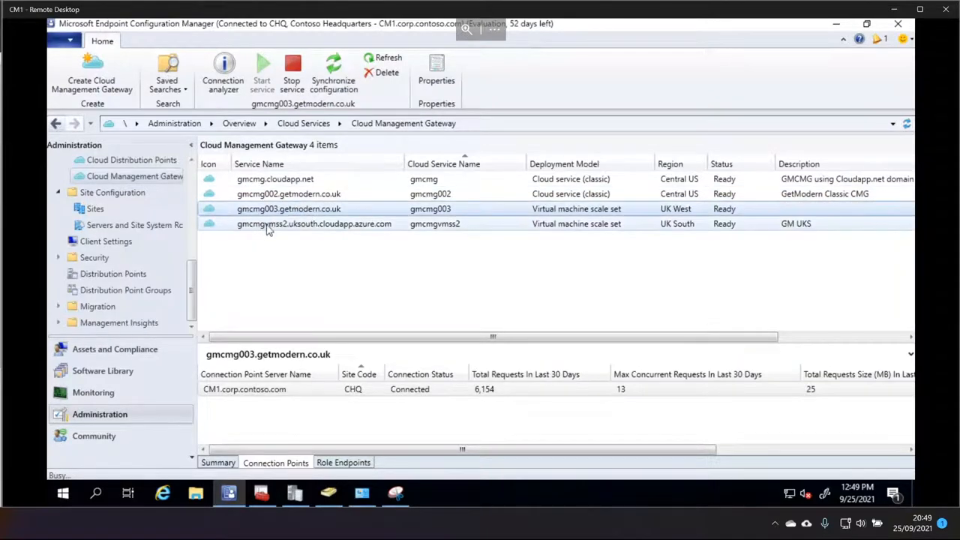
{"action": "left_click", "coordinate": [222, 72]}
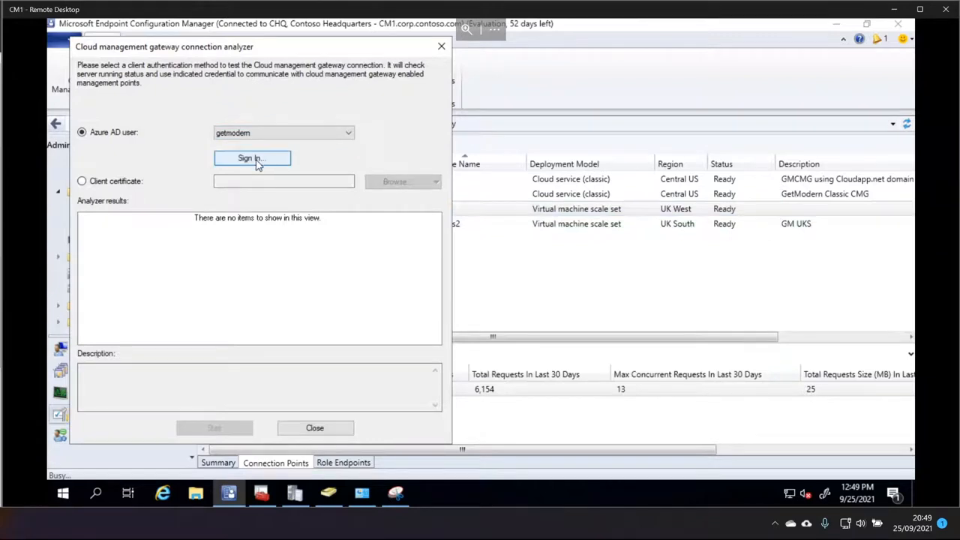
Sign in to the connection analyzer as the existing Azure AD user
{"action": "left_click", "coordinate": [251, 157]}
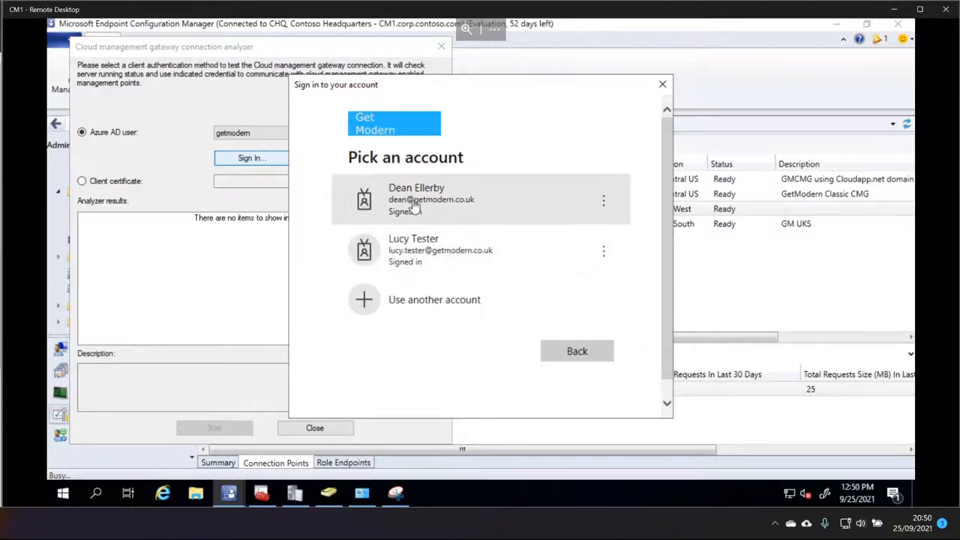
{"action": "mouse_move", "coordinate": [492, 209]}
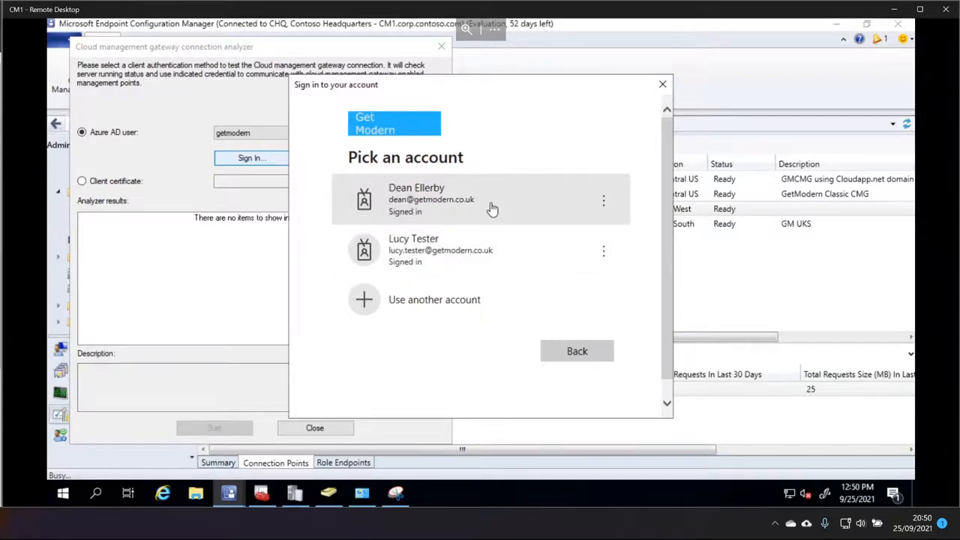
{"action": "mouse_move", "coordinate": [461, 199]}
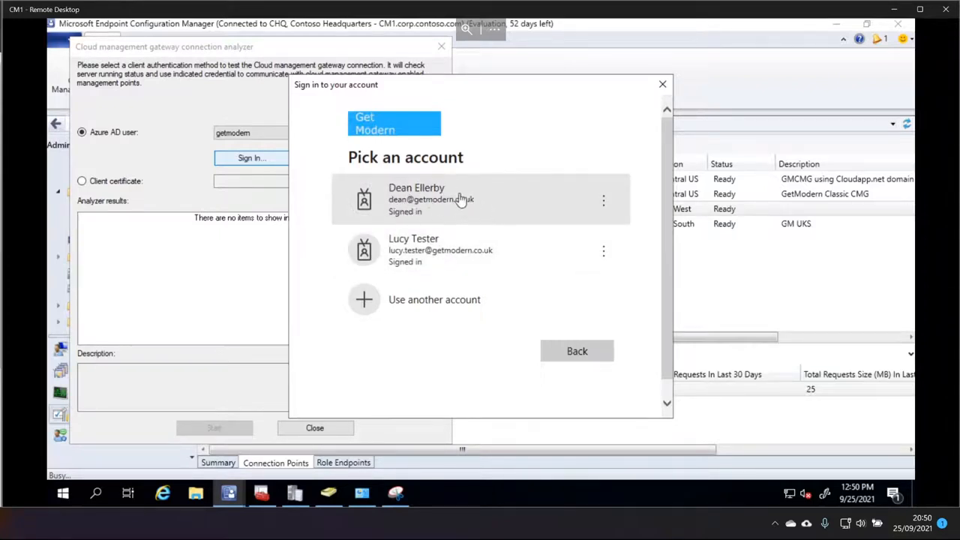
{"action": "mouse_move", "coordinate": [423, 198]}
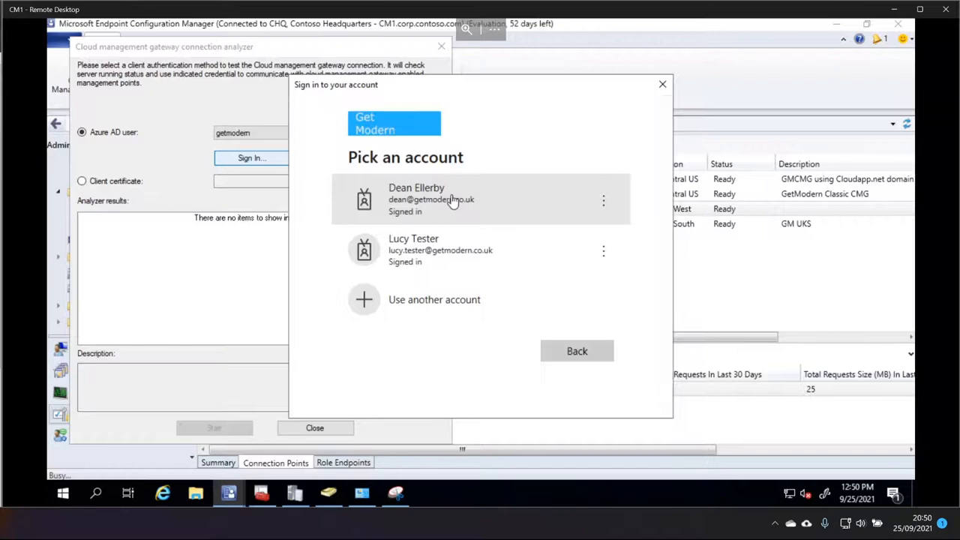
{"action": "mouse_move", "coordinate": [424, 201]}
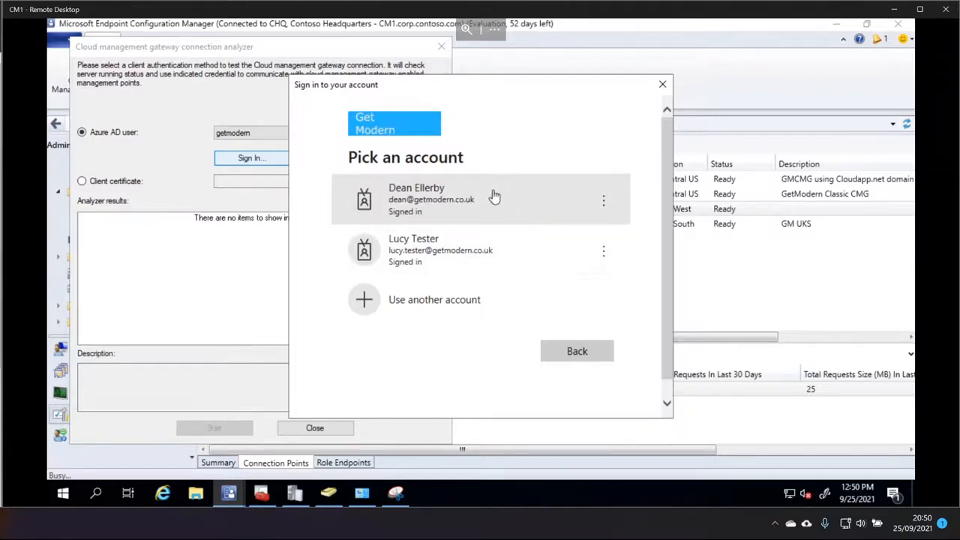
{"action": "mouse_move", "coordinate": [422, 209]}
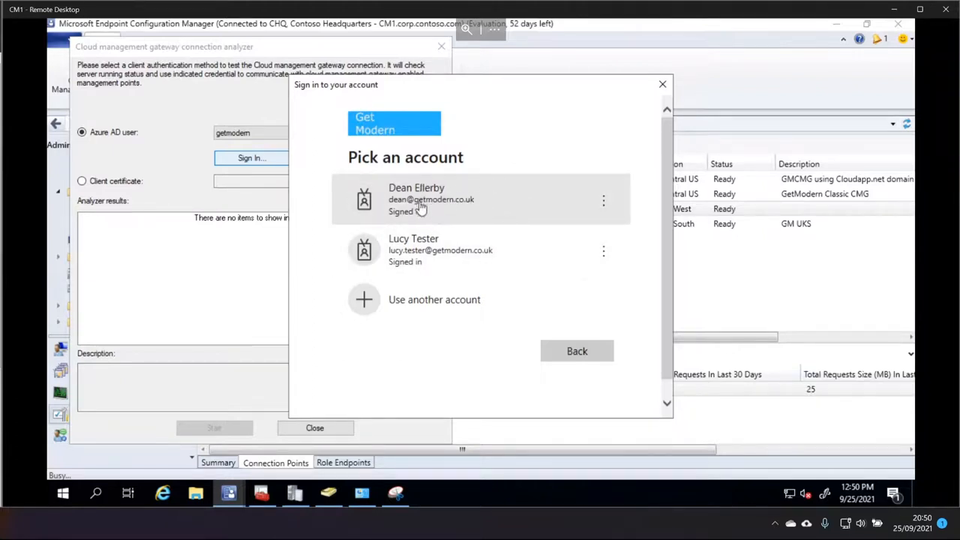
{"action": "mouse_move", "coordinate": [450, 200]}
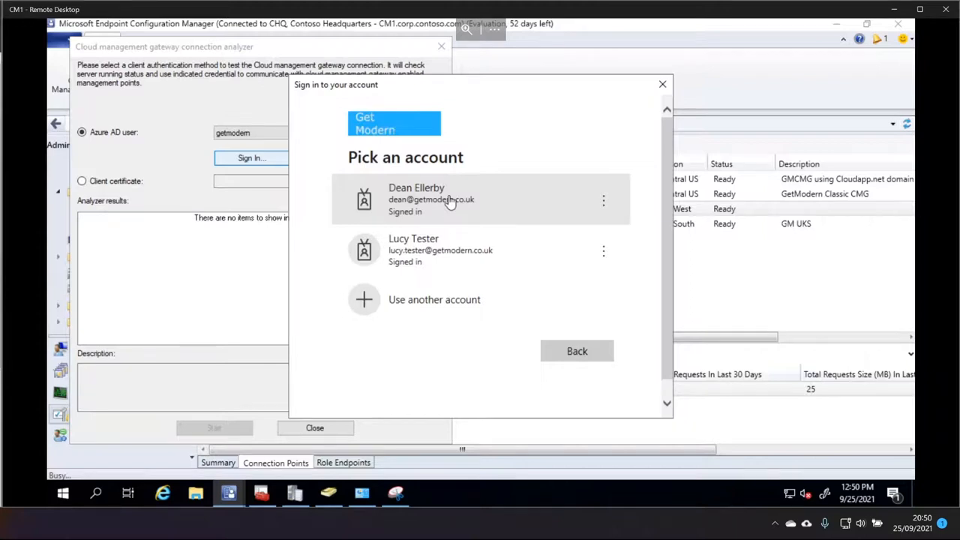
{"action": "mouse_move", "coordinate": [493, 200]}
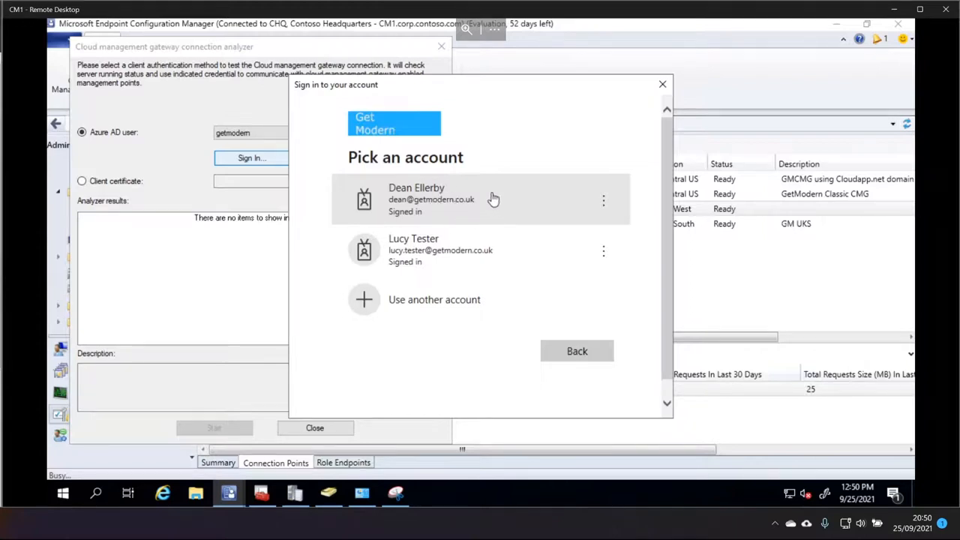
{"action": "mouse_move", "coordinate": [469, 193]}
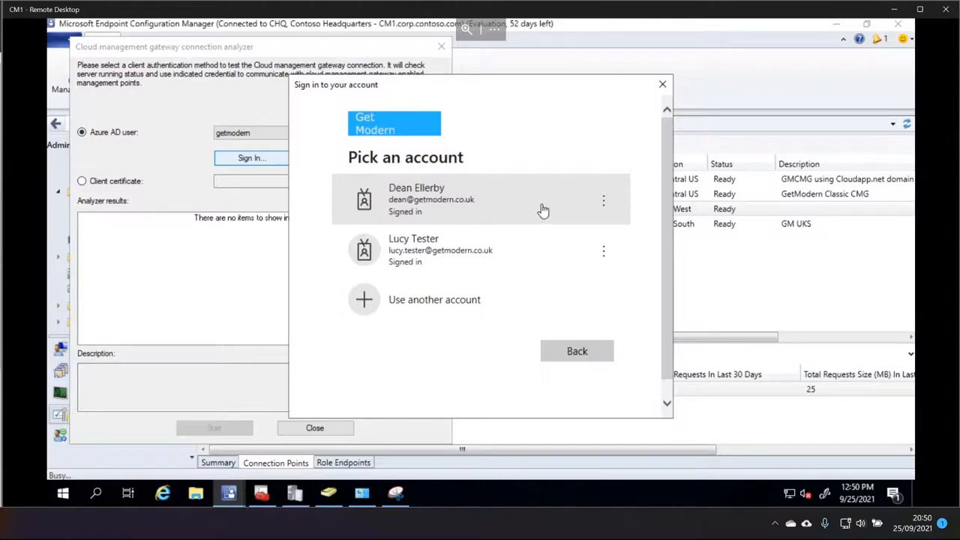
{"action": "mouse_move", "coordinate": [477, 266]}
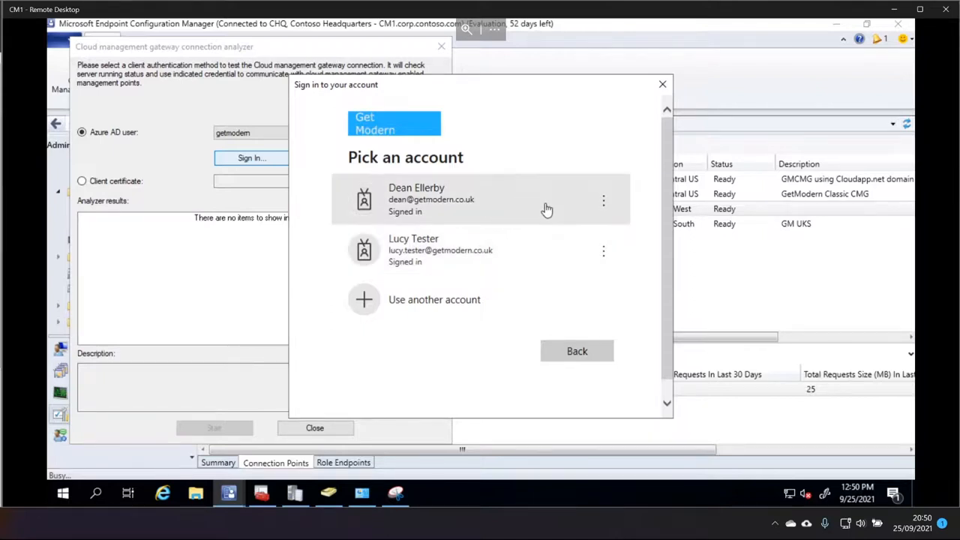
{"action": "mouse_move", "coordinate": [503, 249]}
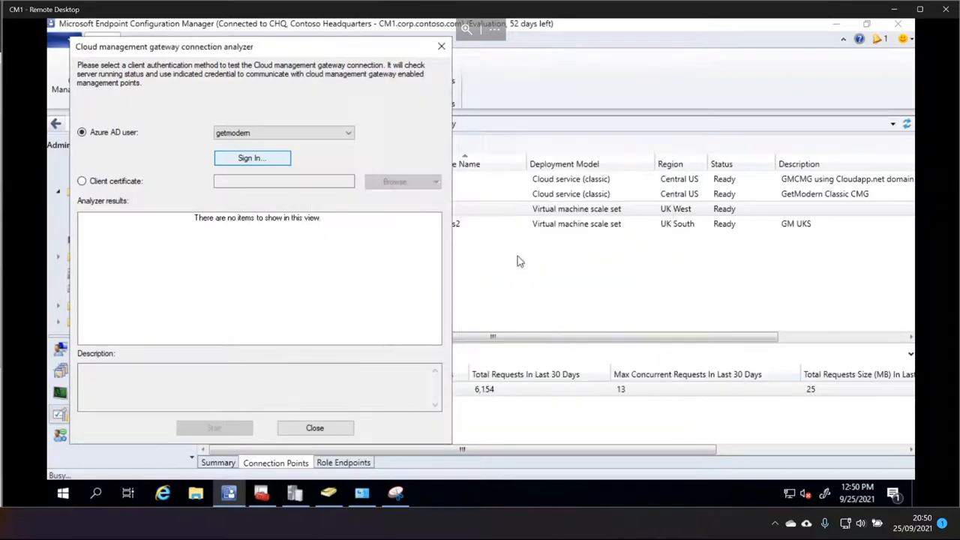
{"action": "left_click", "coordinate": [252, 157]}
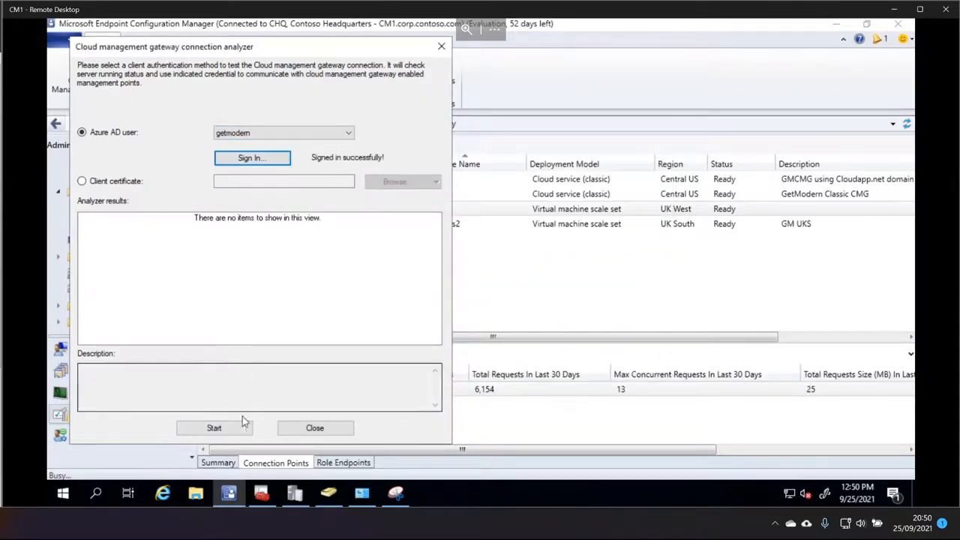
Run the analyzer tests, read the Not Connected connection-point warning, and close
{"action": "left_click", "coordinate": [214, 427]}
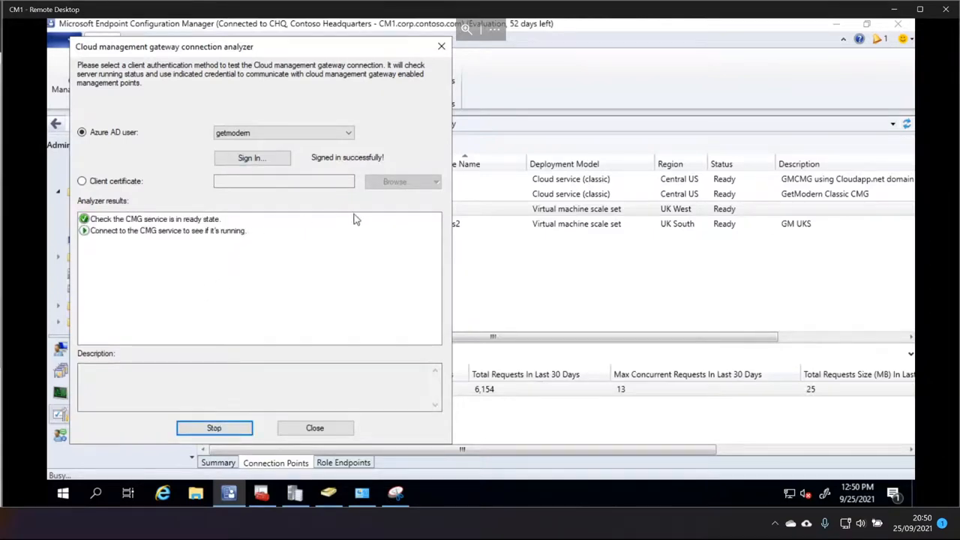
{"action": "mouse_move", "coordinate": [357, 217]}
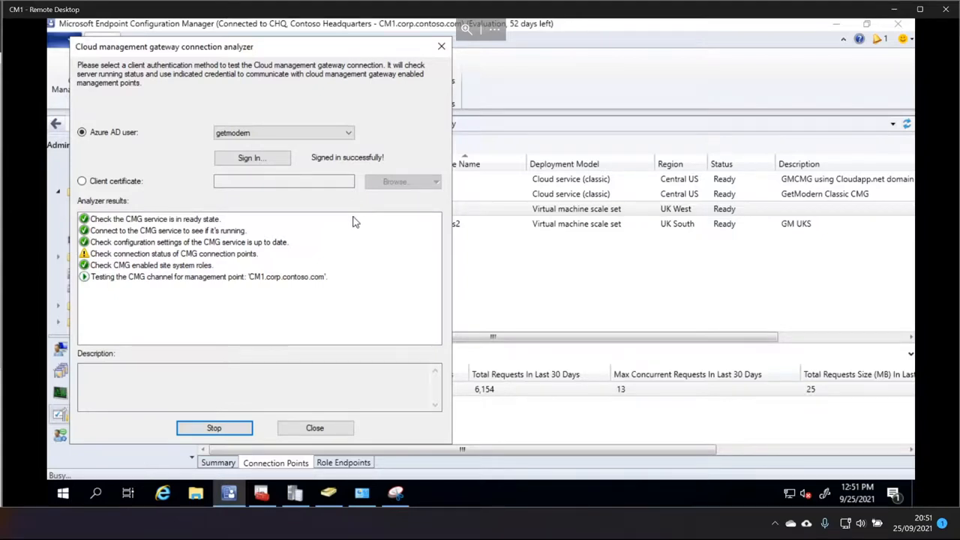
{"action": "mouse_move", "coordinate": [350, 225]}
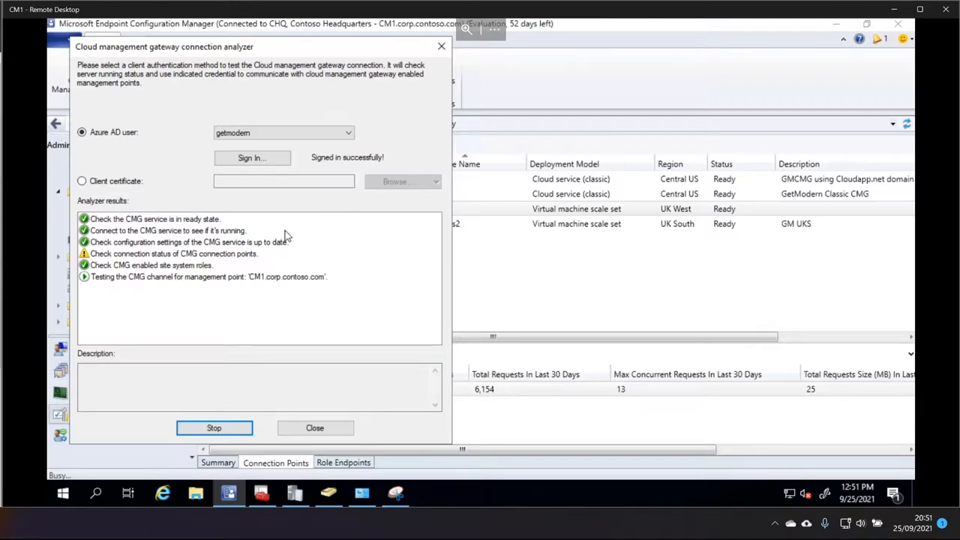
{"action": "left_click", "coordinate": [173, 254]}
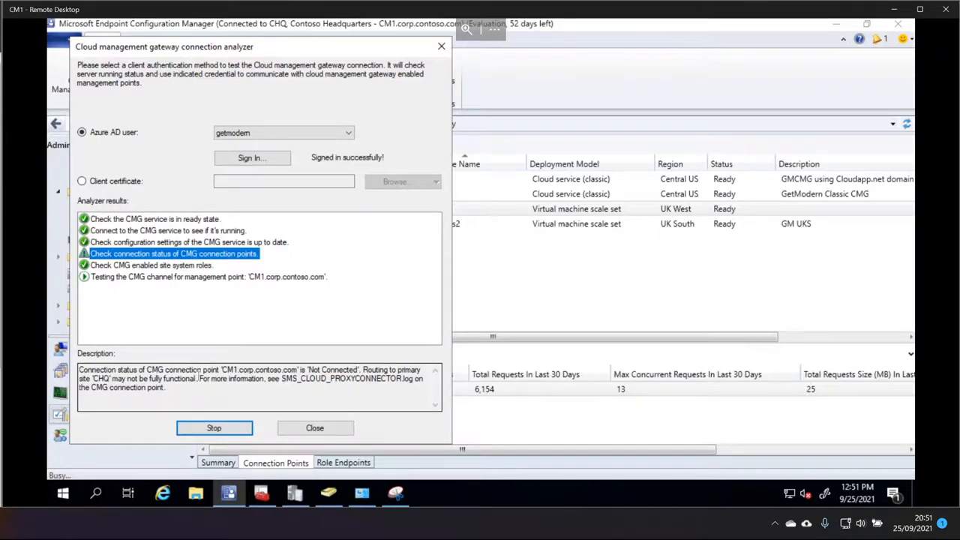
{"action": "left_click", "coordinate": [314, 428]}
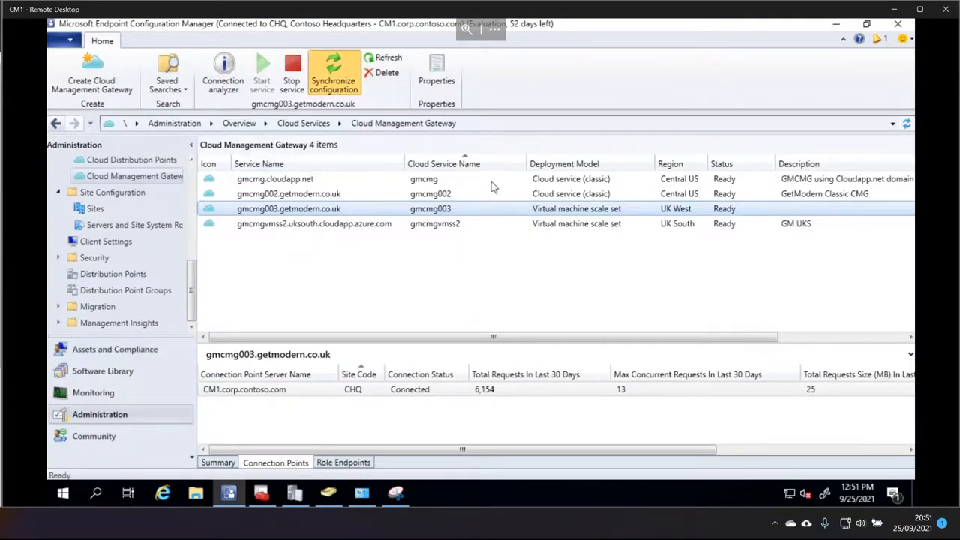
Synchronize gmcmg003's configuration and relaunch its connection analyzer from the context menu
{"action": "left_click", "coordinate": [333, 73]}
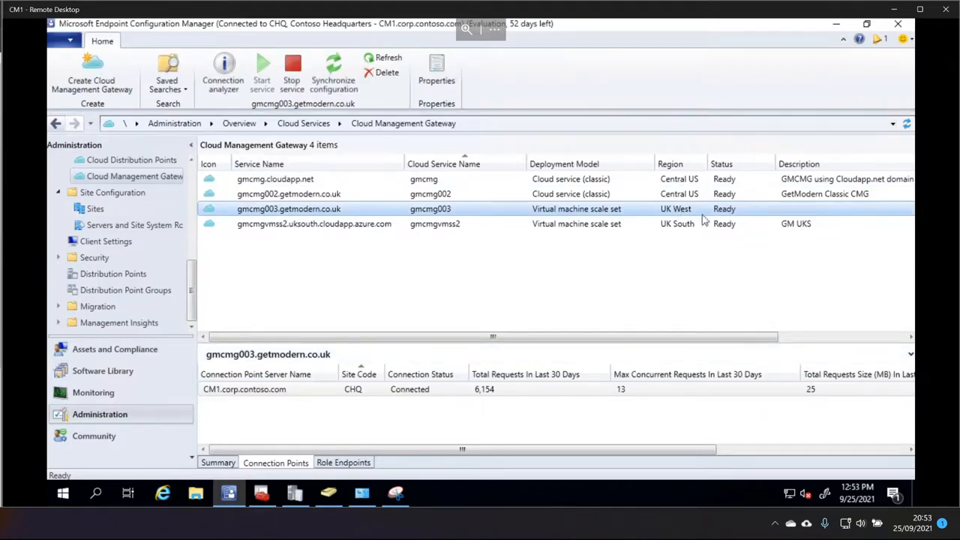
{"action": "mouse_move", "coordinate": [319, 420]}
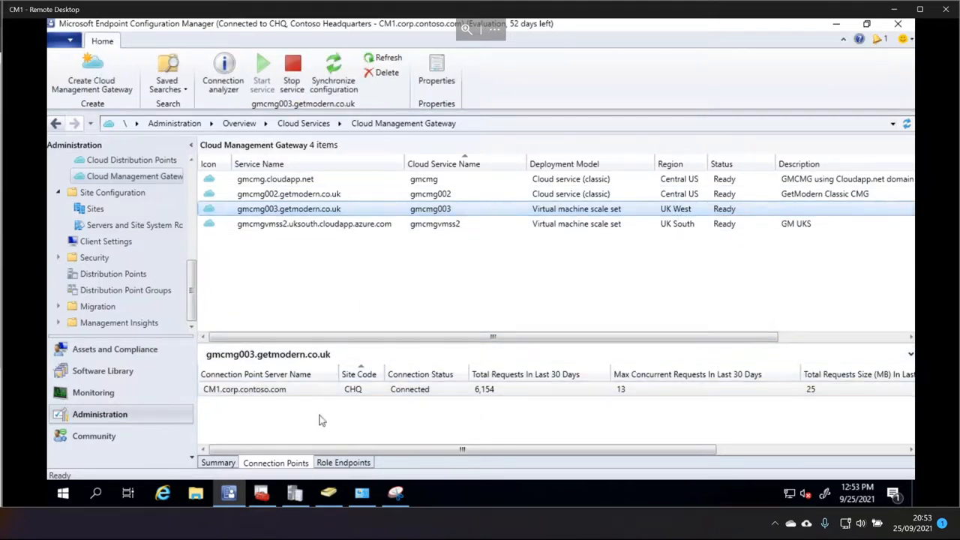
{"action": "right_click", "coordinate": [289, 208]}
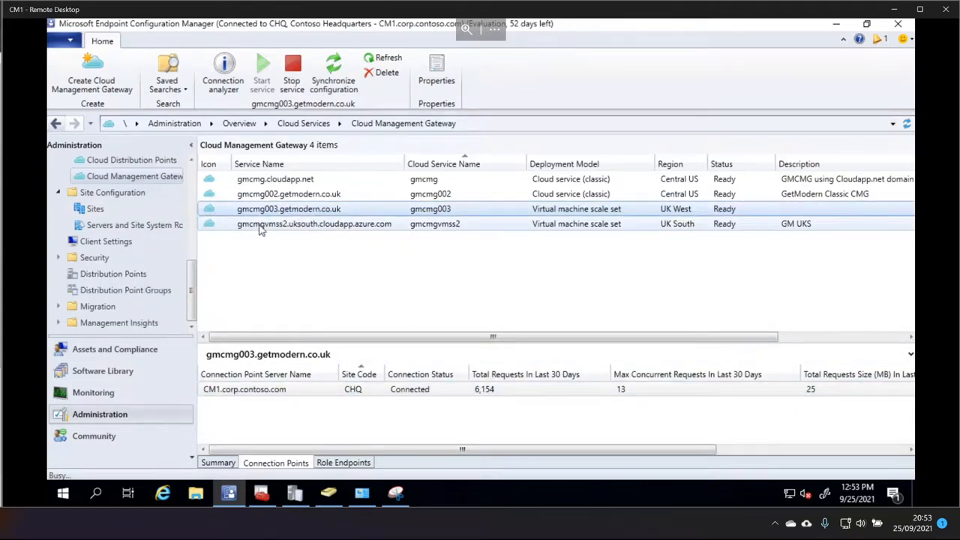
{"action": "left_click", "coordinate": [223, 75]}
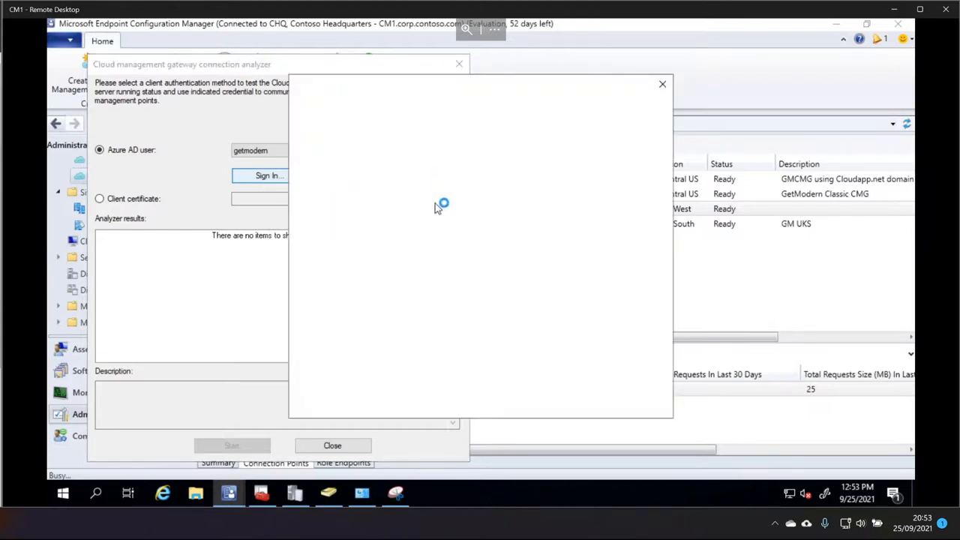
Sign in with the existing Azure AD account and rerun the gateway tests
{"action": "left_click", "coordinate": [269, 174]}
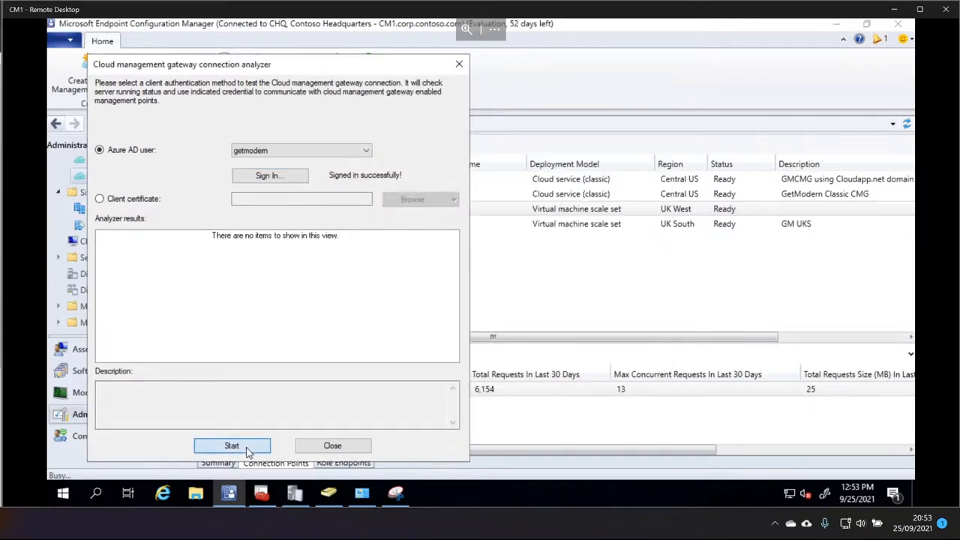
{"action": "left_click", "coordinate": [231, 445]}
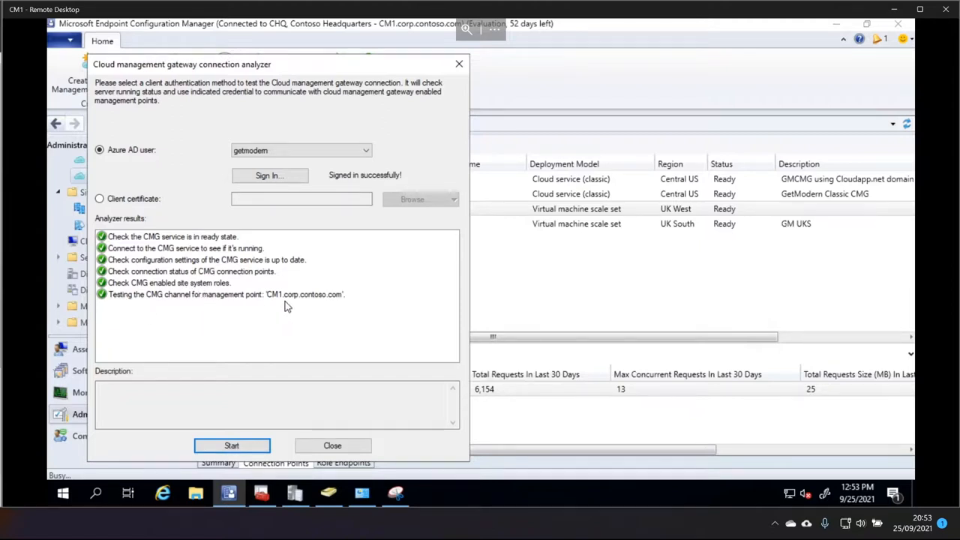
{"action": "mouse_move", "coordinate": [287, 303]}
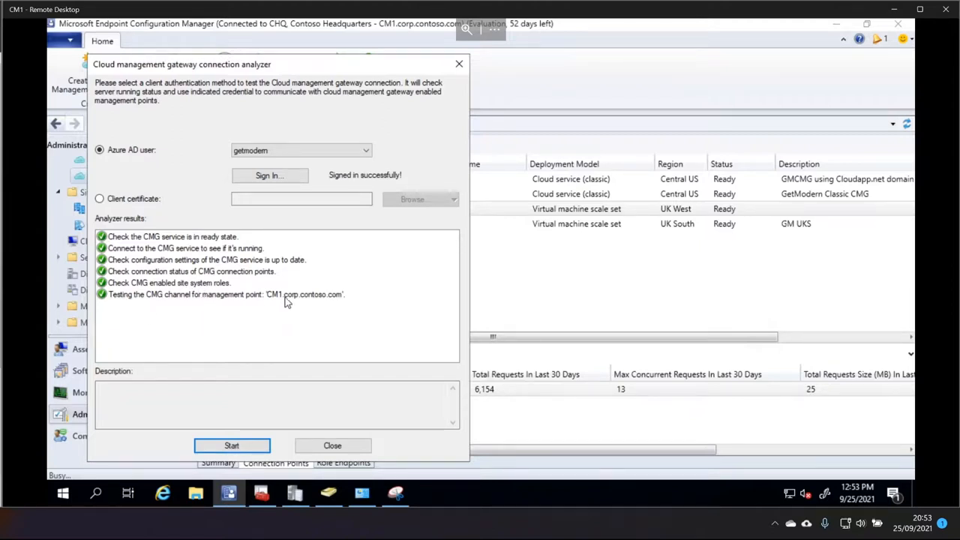
{"action": "mouse_move", "coordinate": [326, 307]}
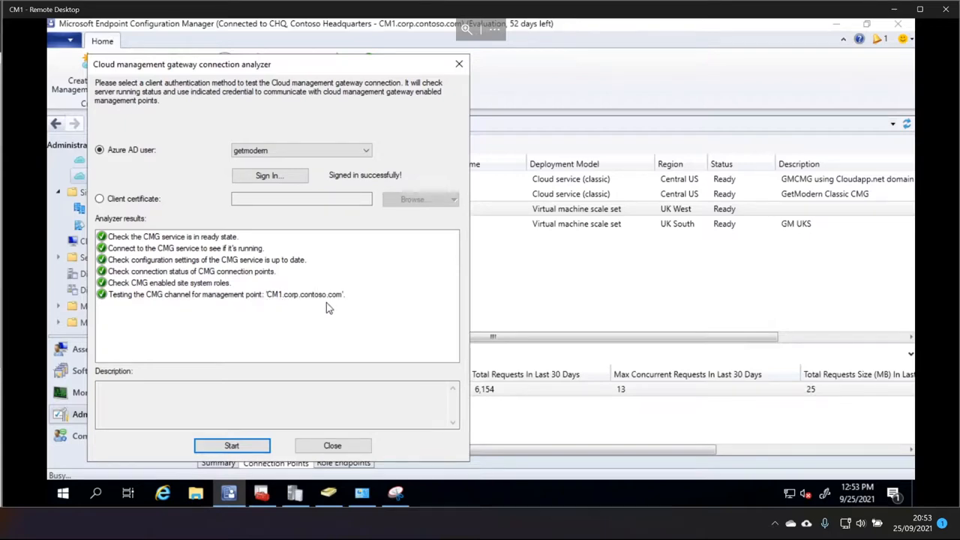
{"action": "mouse_move", "coordinate": [281, 305]}
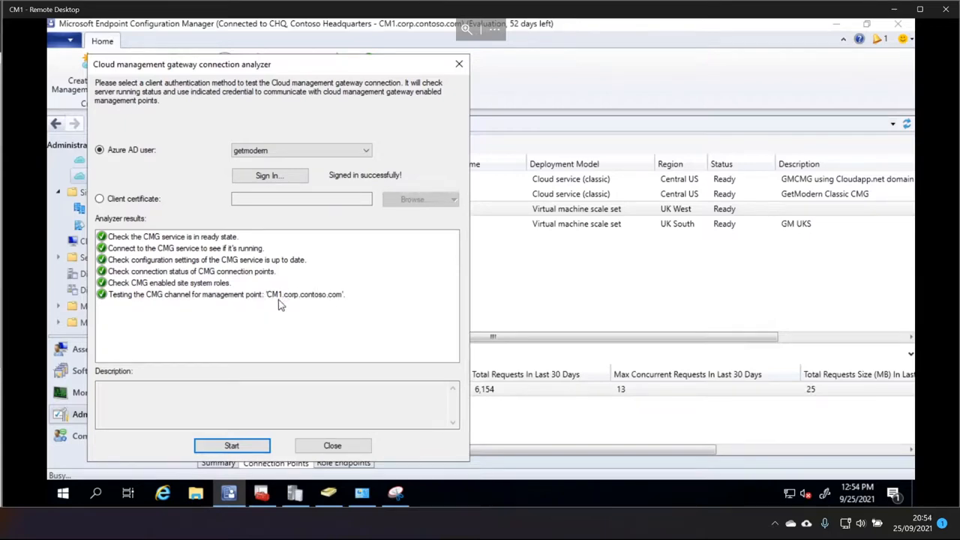